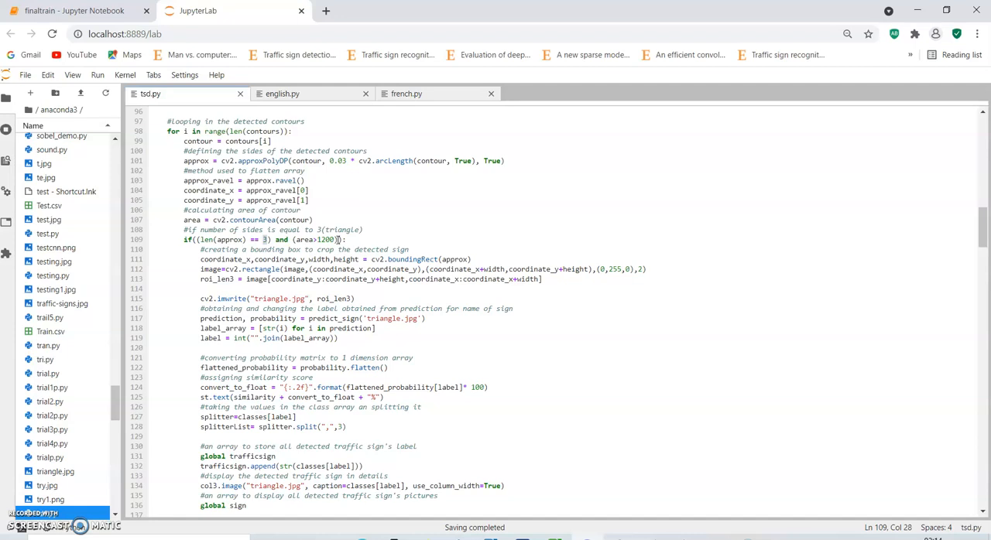
{"action": "mouse_move", "coordinate": [511, 161]}
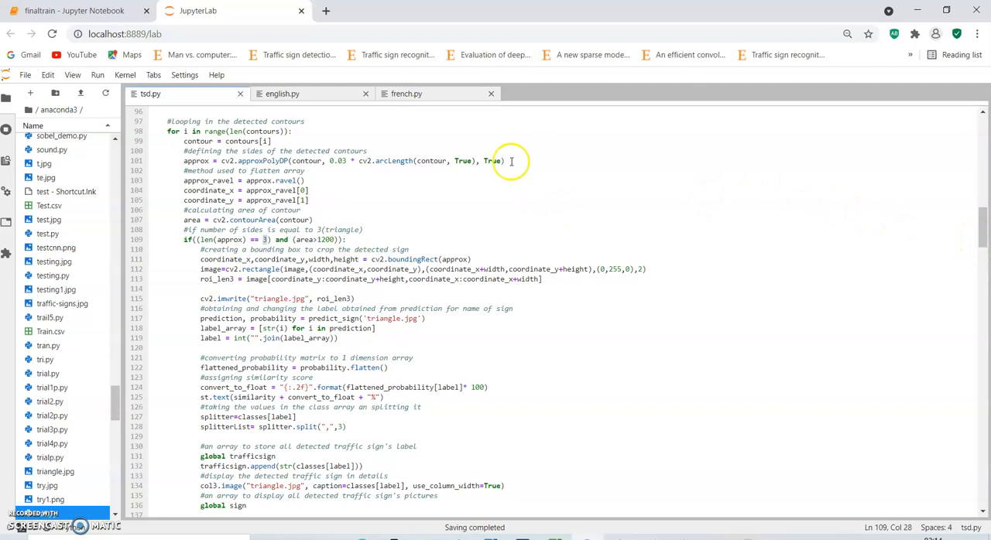
{"action": "mouse_move", "coordinate": [748, 243]}
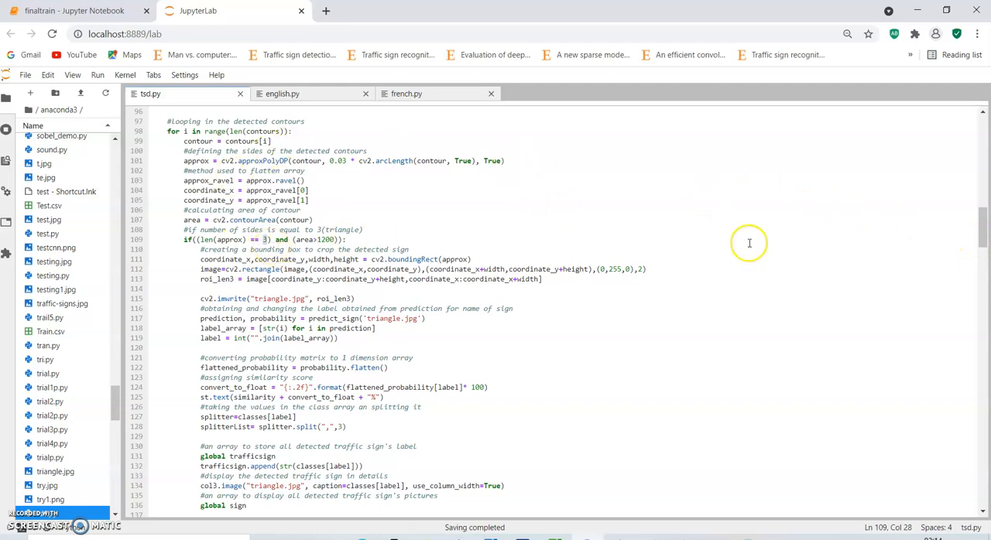
- Scroll the finaltrain notebook past the 20 epochs to model.save TSR.h5 and 0.9777 accuracy
{"action": "scroll", "scroll_direction": "down", "scroll_amount": 3}
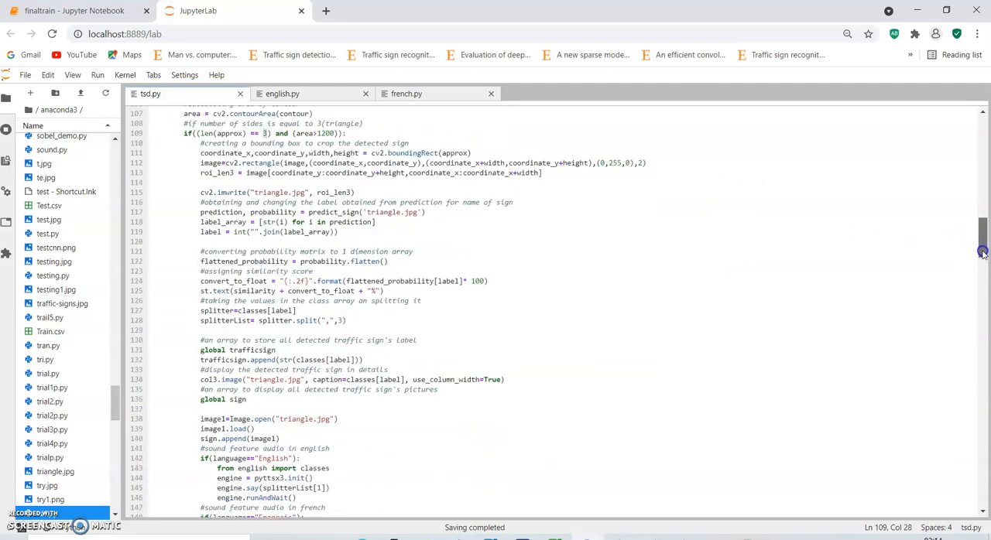
{"action": "scroll", "scroll_direction": "down", "scroll_amount": 3}
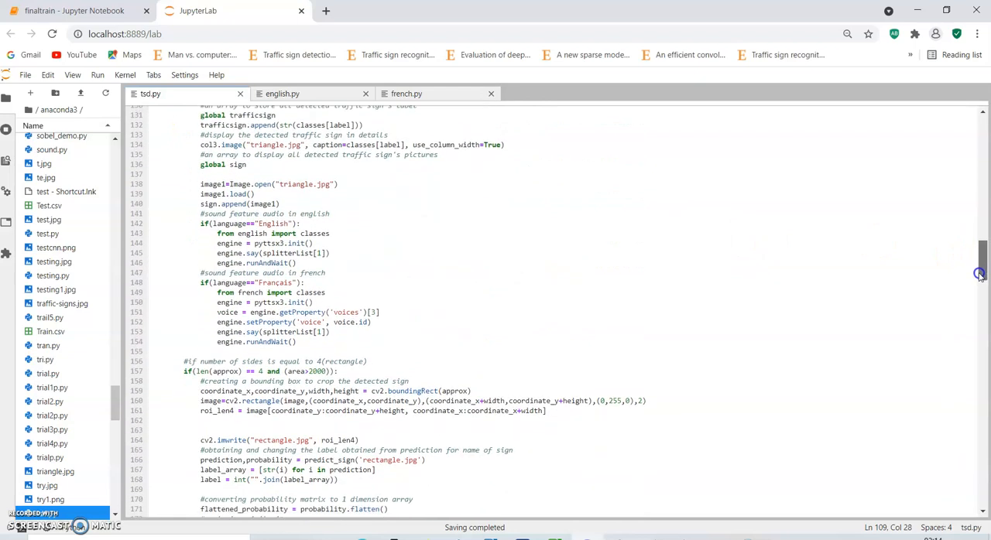
{"action": "scroll", "scroll_direction": "down", "scroll_amount": 3}
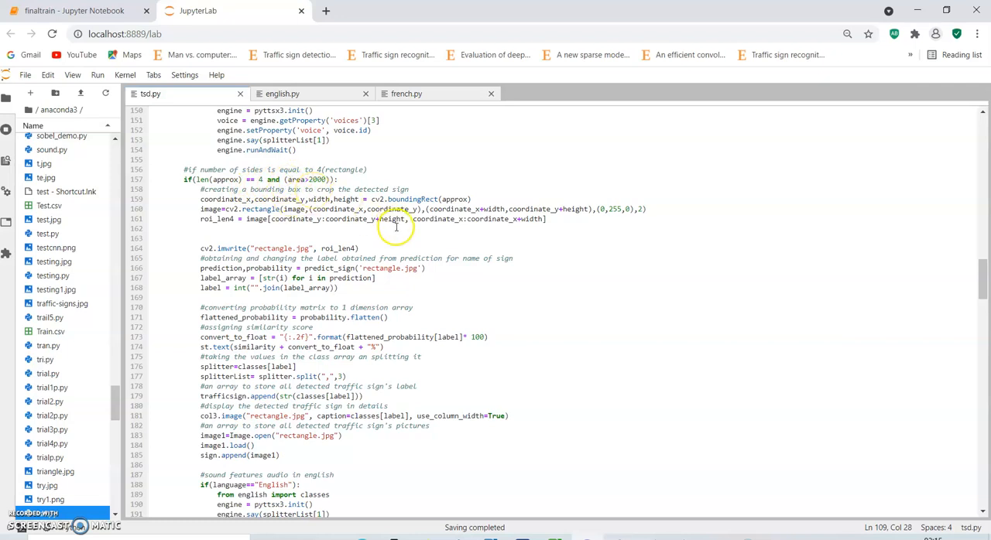
{"action": "mouse_move", "coordinate": [932, 271]}
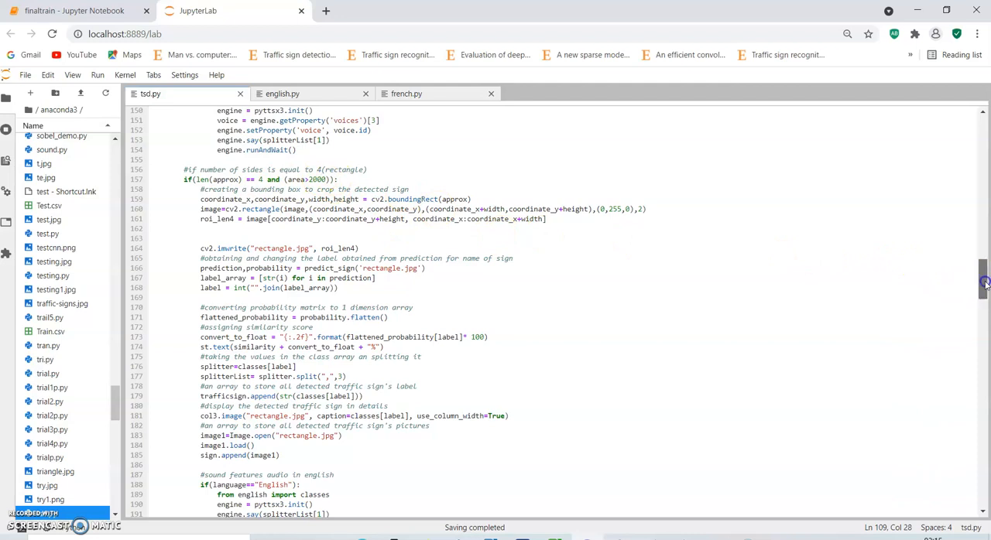
{"action": "scroll", "scroll_direction": "down", "scroll_amount": 3}
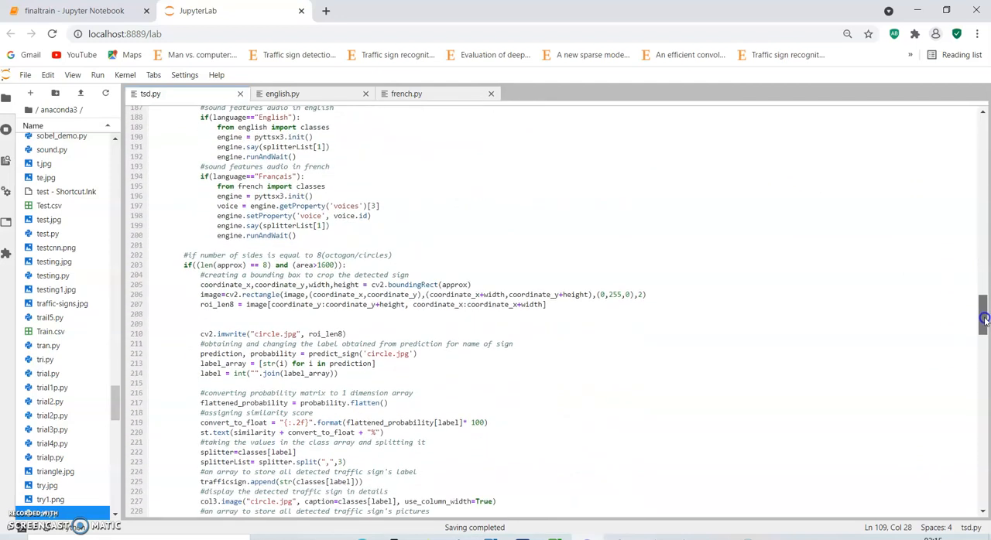
{"action": "scroll", "scroll_direction": "down", "scroll_amount": 3}
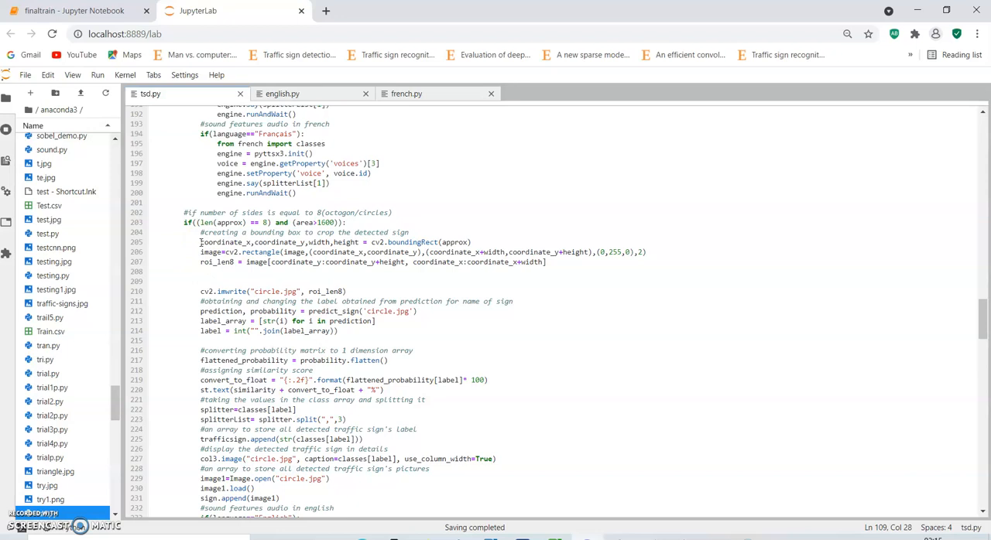
{"action": "left_click", "coordinate": [213, 242]}
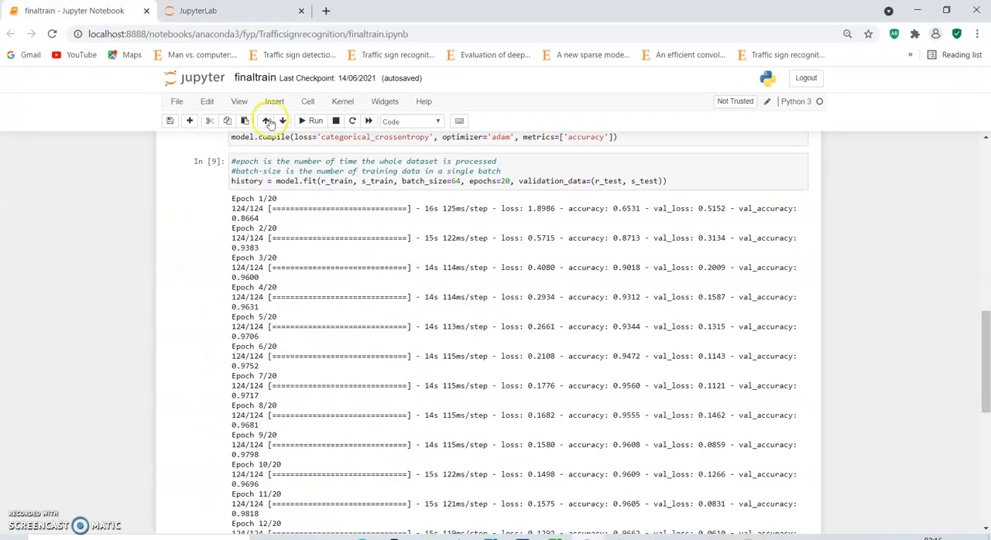
{"action": "mouse_move", "coordinate": [641, 204]}
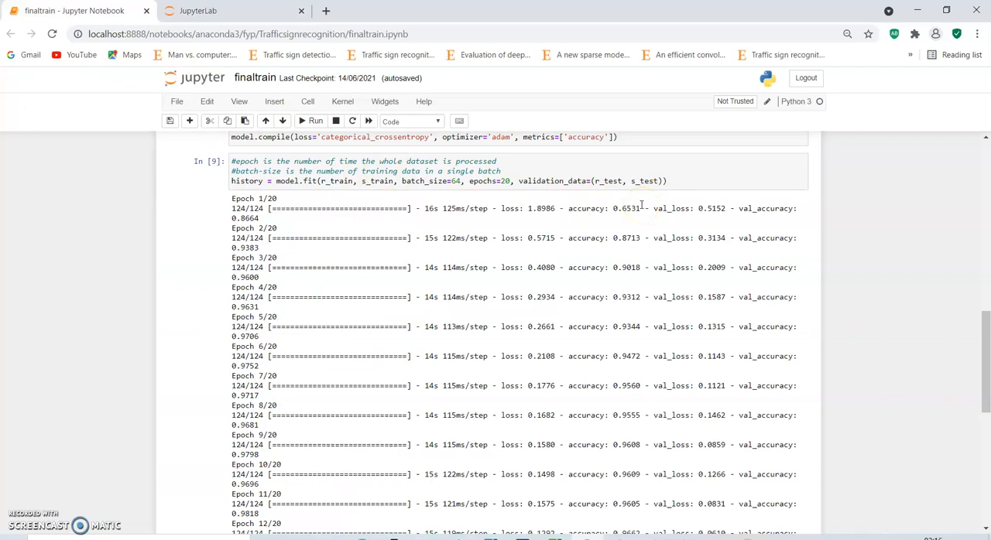
{"action": "mouse_move", "coordinate": [678, 157]}
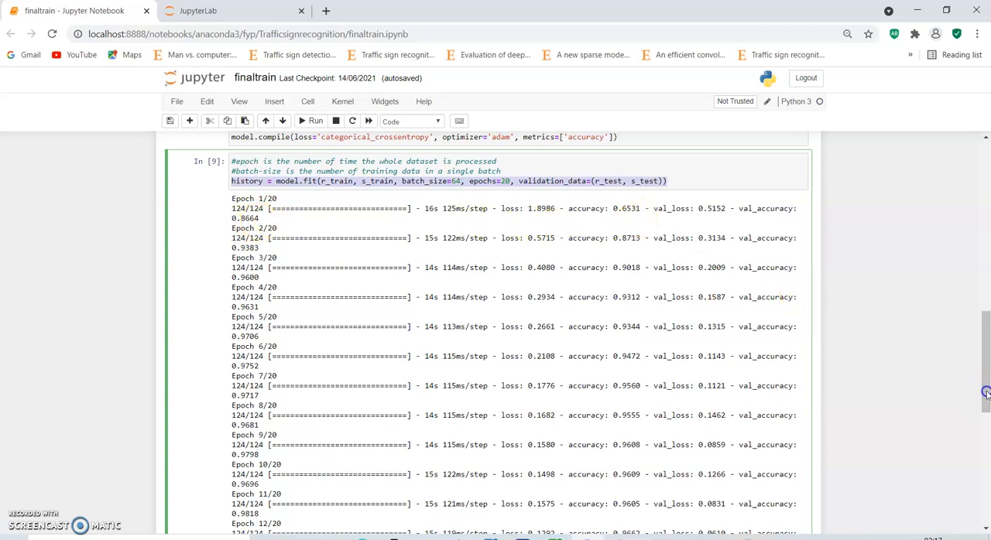
{"action": "scroll", "scroll_direction": "down", "scroll_amount": 3}
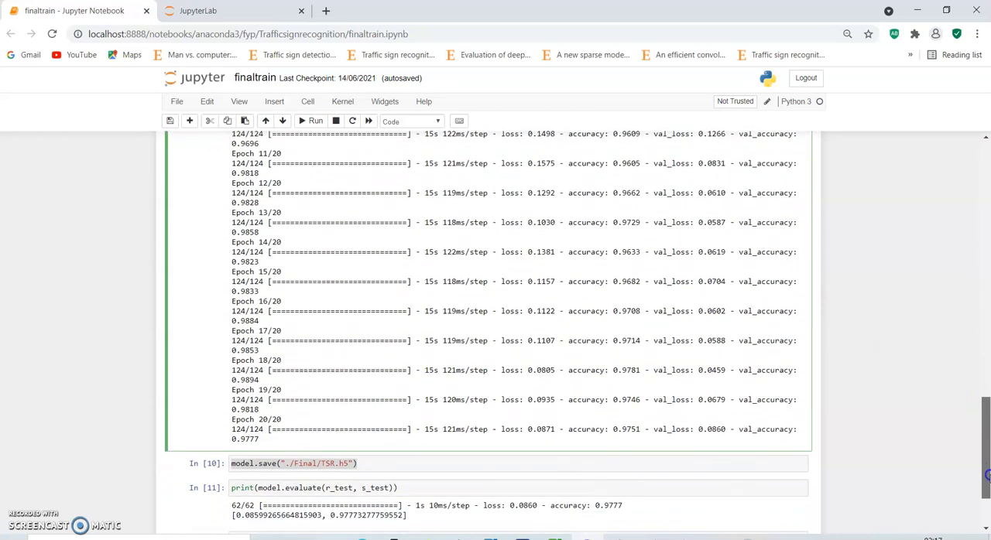
{"action": "scroll", "scroll_direction": "down", "scroll_amount": 3}
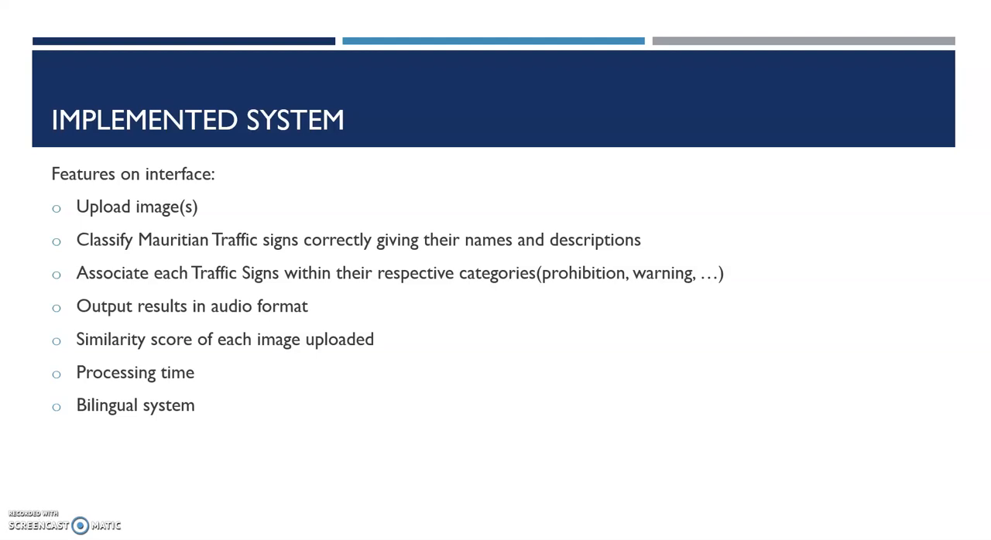
- Exit the slideshow with Esc on the Demonstration of System slide
{"action": "key", "text": "Escape"}
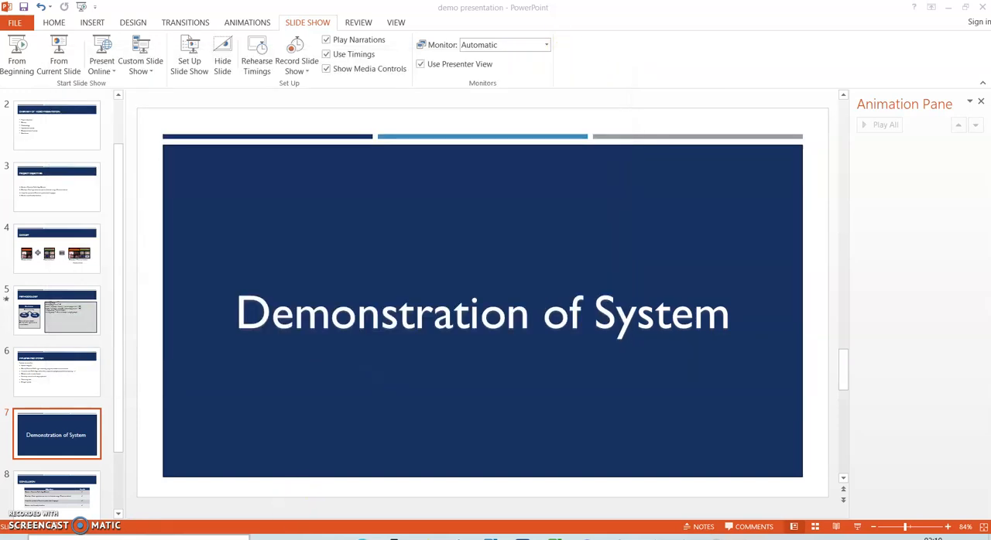
{"action": "mouse_move", "coordinate": [394, 225]}
{"action": "type", "text": "cd an"}
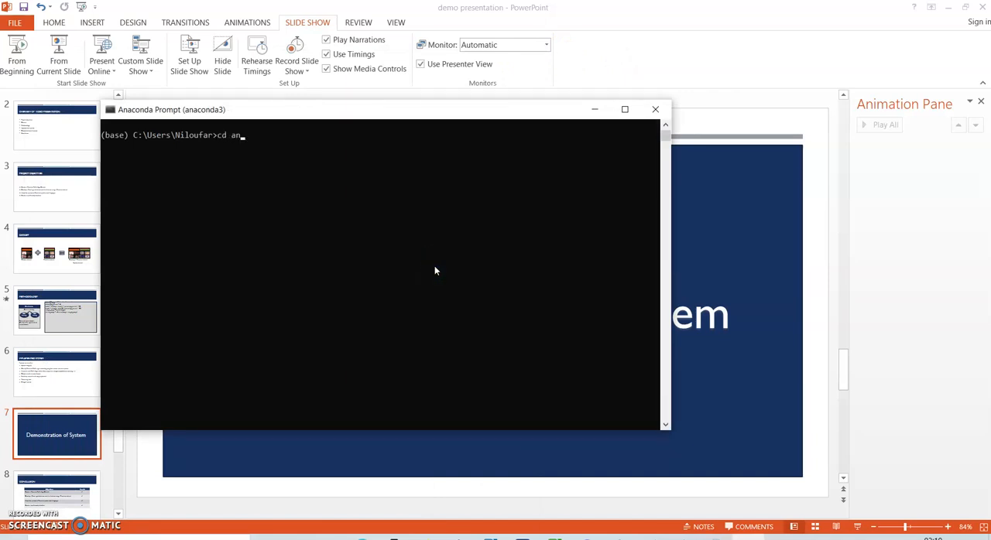
- Run 'streamlit run tsd.py' from the anaconda3 folder in Anaconda Prompt
{"action": "type", "text": "aconda3"}
{"action": "type", "text": "streamlit run"}
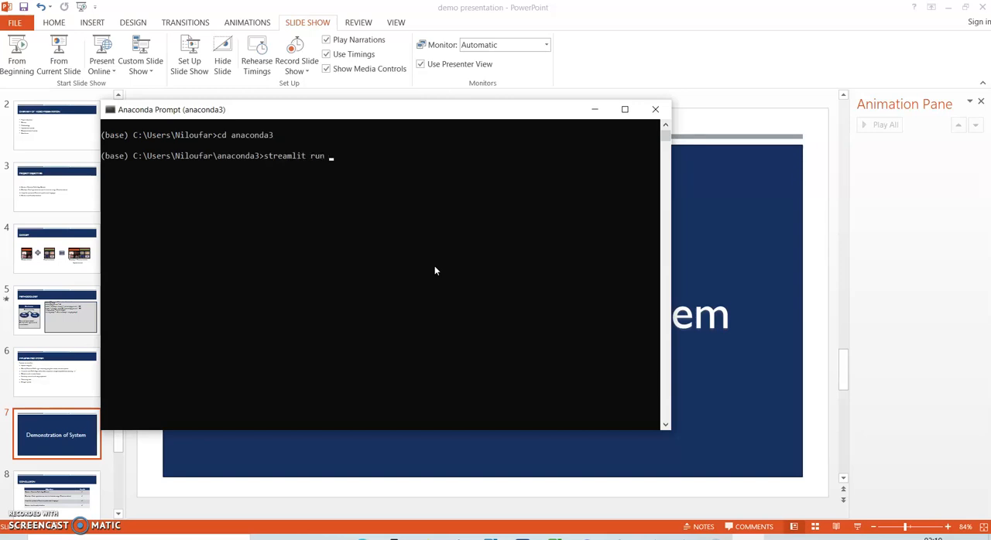
{"action": "type", "text": "tsdp"}
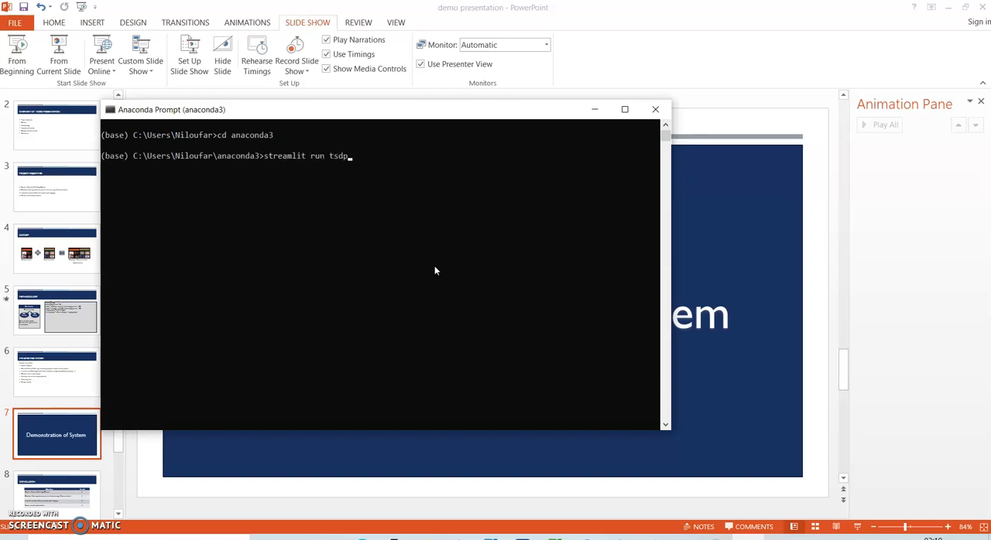
{"action": "type", "text": ".y"}
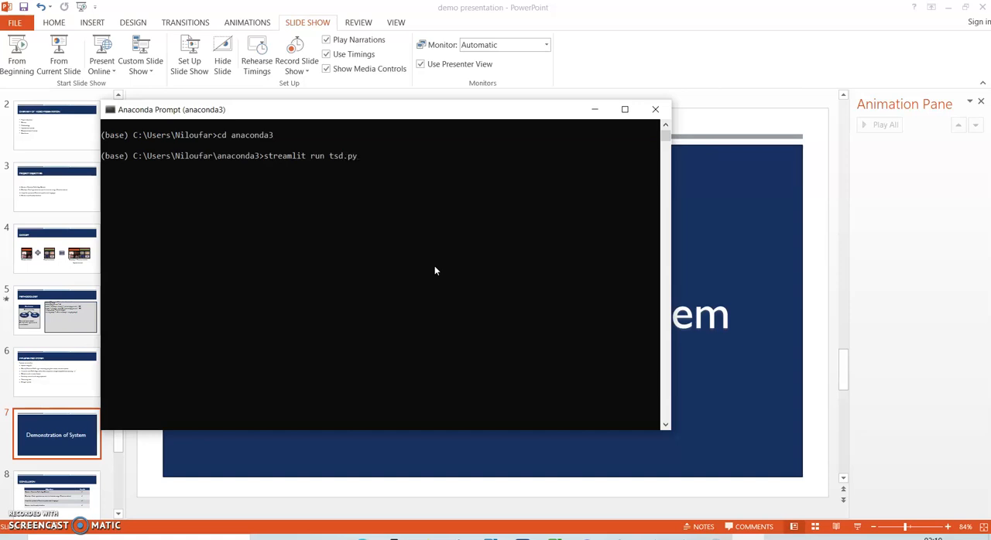
{"action": "key", "text": "Return"}
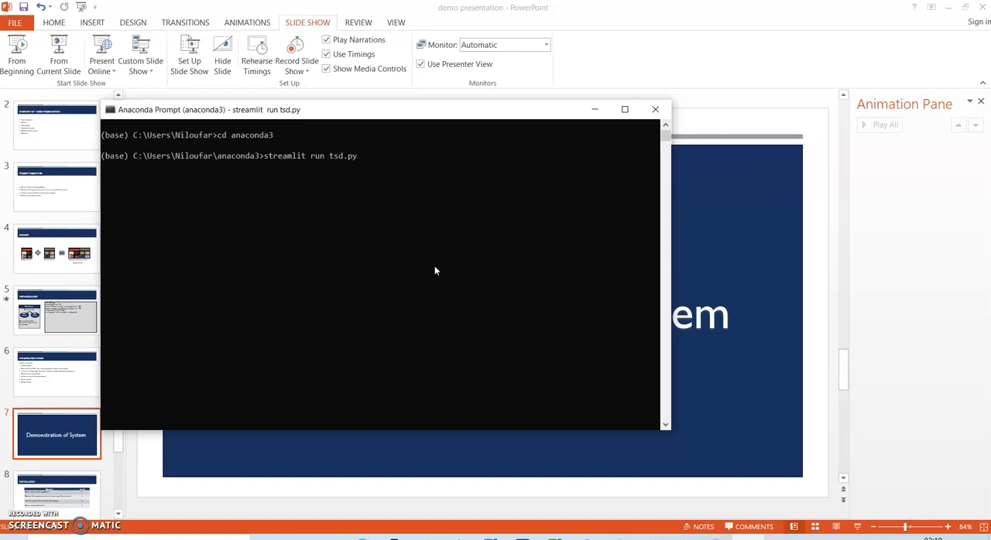
{"action": "key", "text": "Return"}
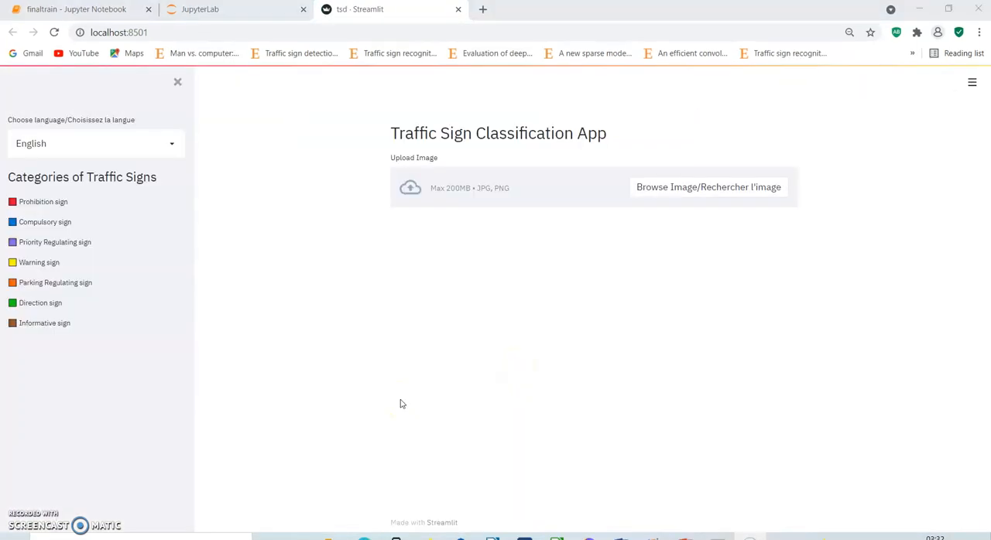
{"action": "mouse_move", "coordinate": [593, 261]}
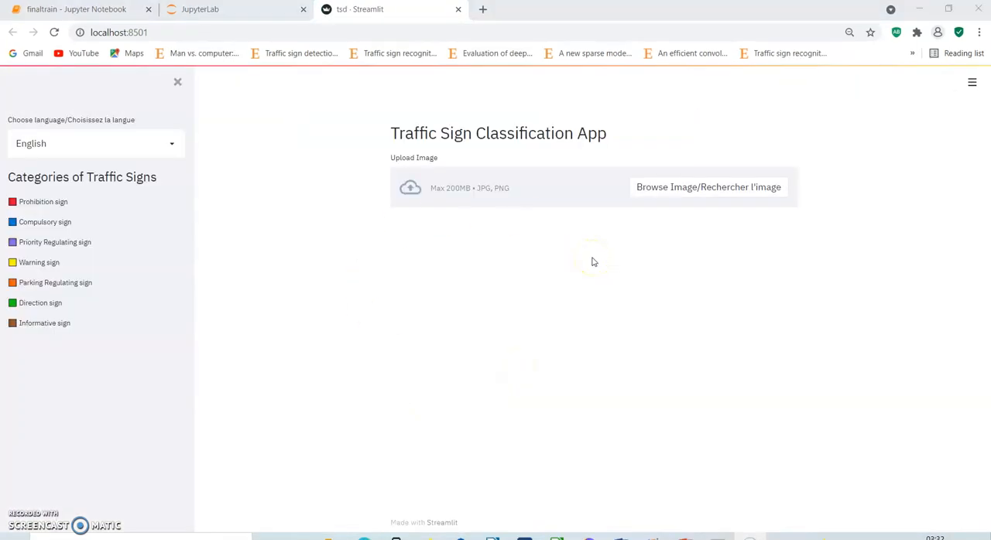
{"action": "mouse_move", "coordinate": [97, 108]}
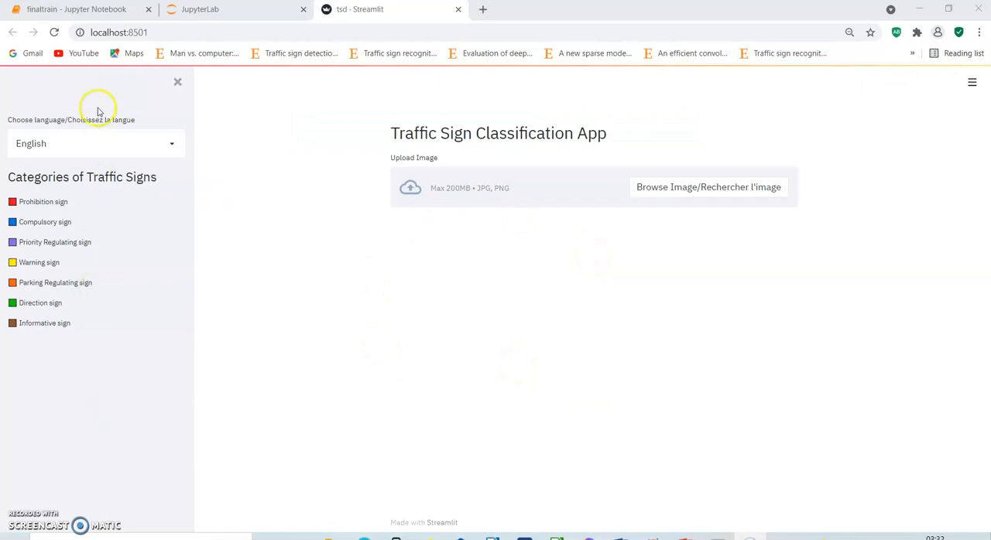
{"action": "mouse_move", "coordinate": [168, 152]}
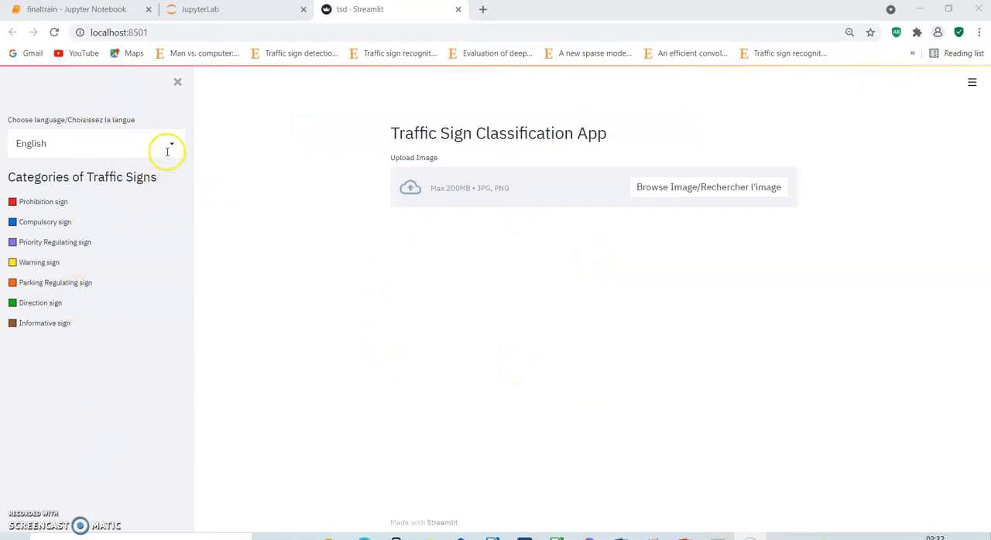
{"action": "mouse_move", "coordinate": [170, 148]}
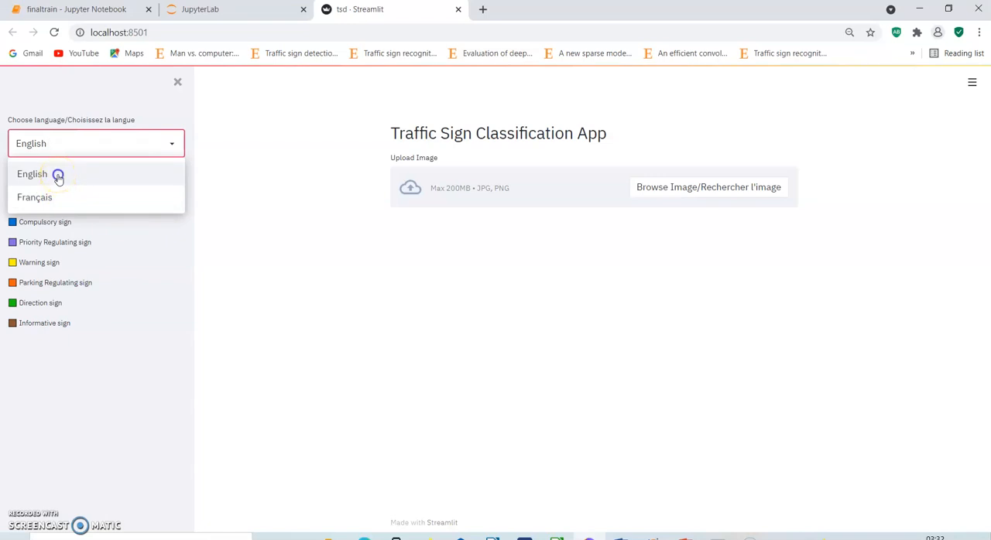
- Keep English selected as the Traffic Sign Classification App's interface language
{"action": "left_click", "coordinate": [32, 173]}
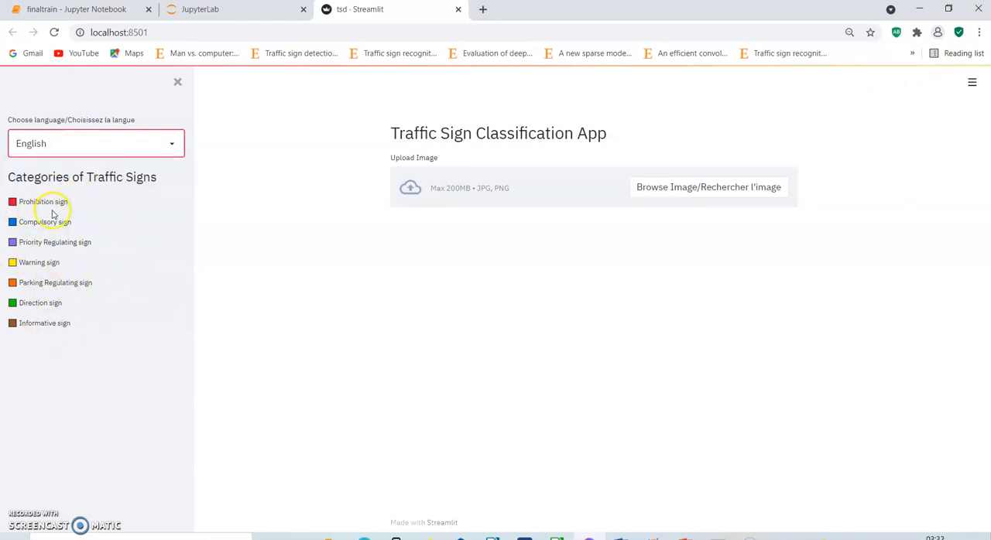
{"action": "mouse_move", "coordinate": [109, 240]}
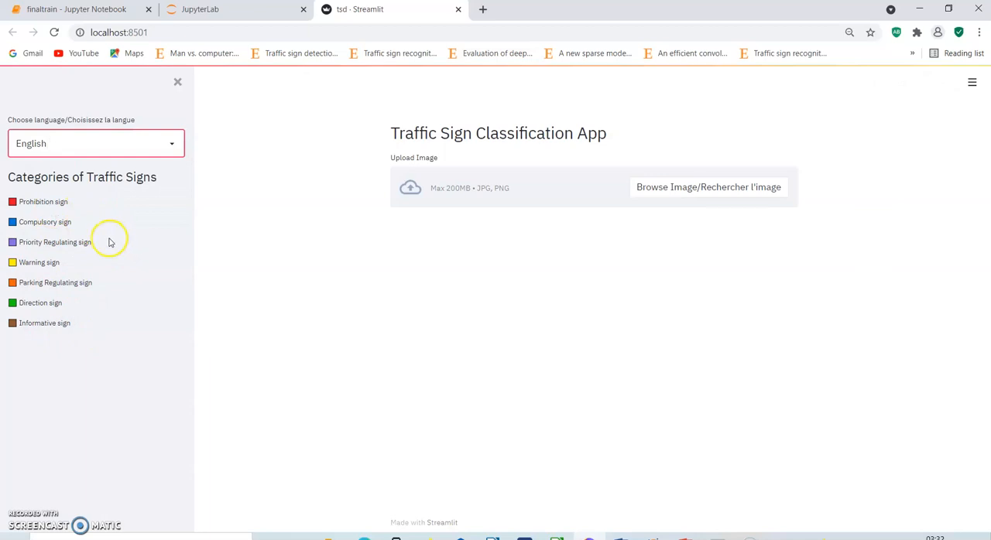
{"action": "mouse_move", "coordinate": [15, 214]}
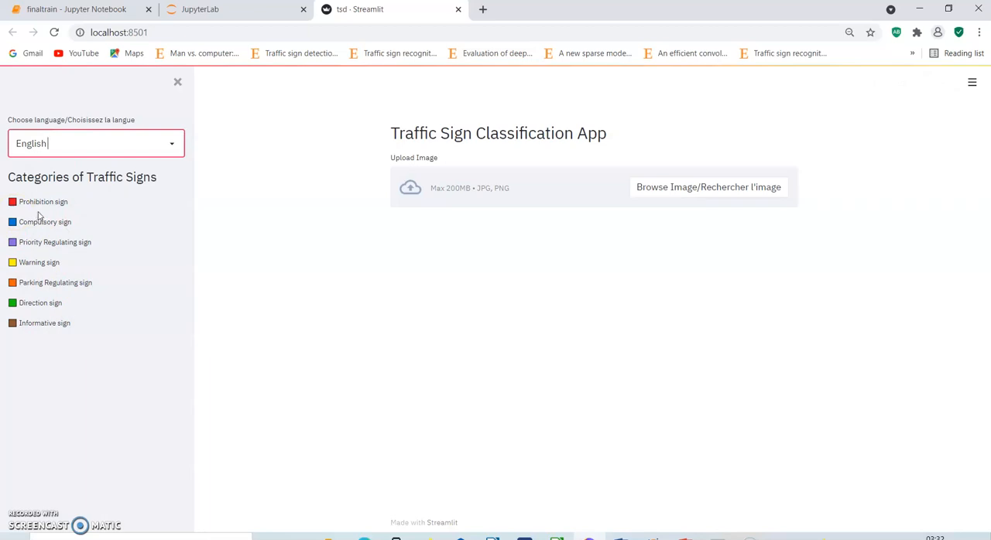
{"action": "mouse_move", "coordinate": [32, 222]}
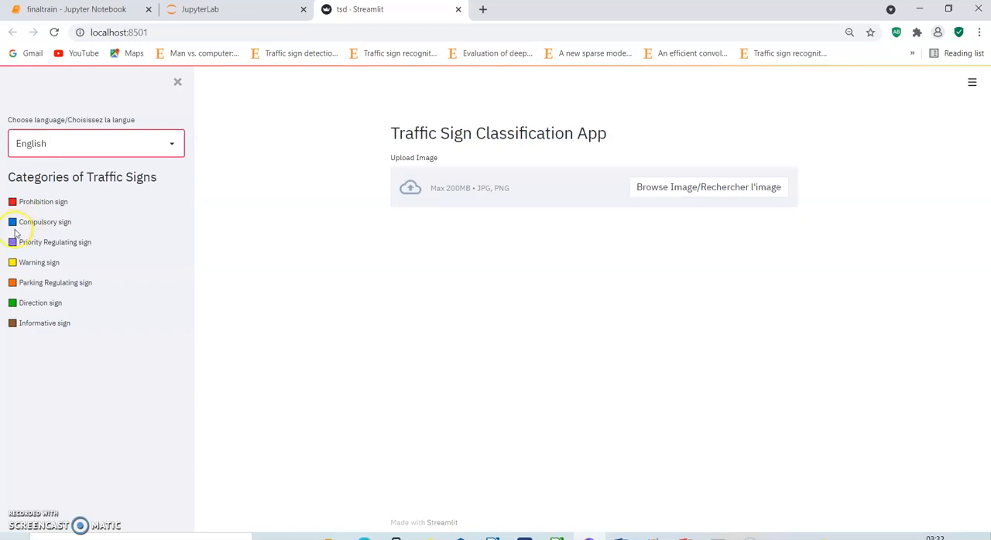
{"action": "mouse_move", "coordinate": [13, 265]}
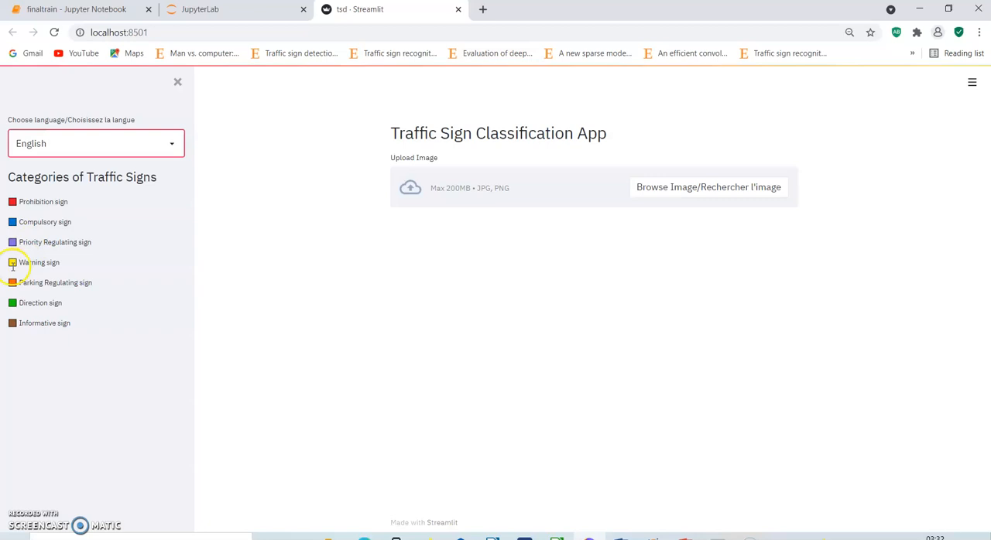
{"action": "mouse_move", "coordinate": [23, 283]}
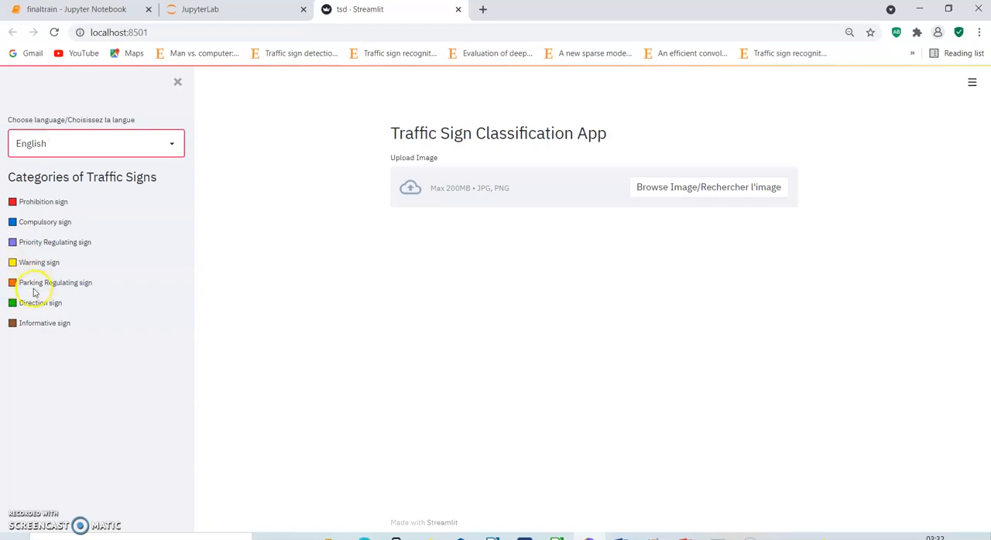
{"action": "mouse_move", "coordinate": [28, 312]}
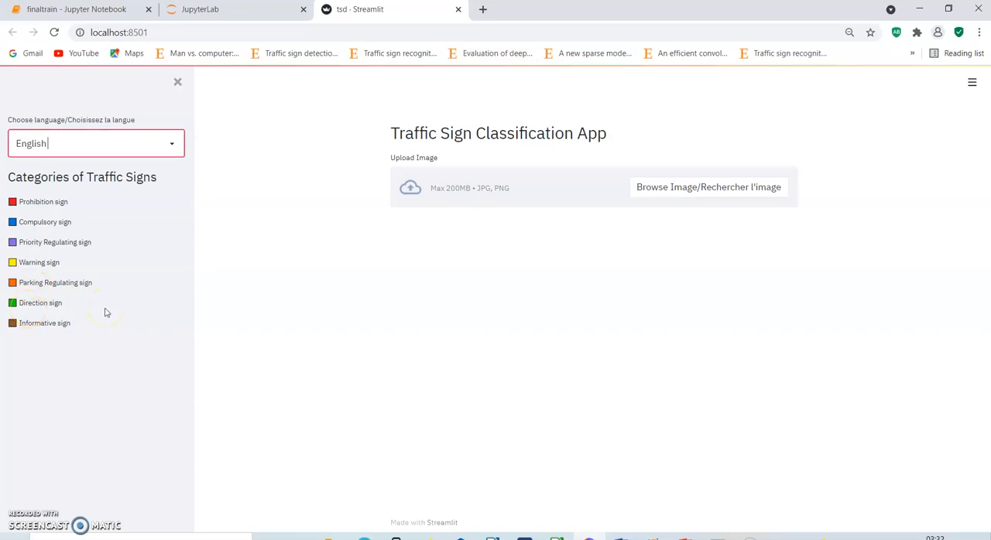
- Upload the No entry street photo 20200920_153455.jpg for classification
{"action": "left_click", "coordinate": [707, 186]}
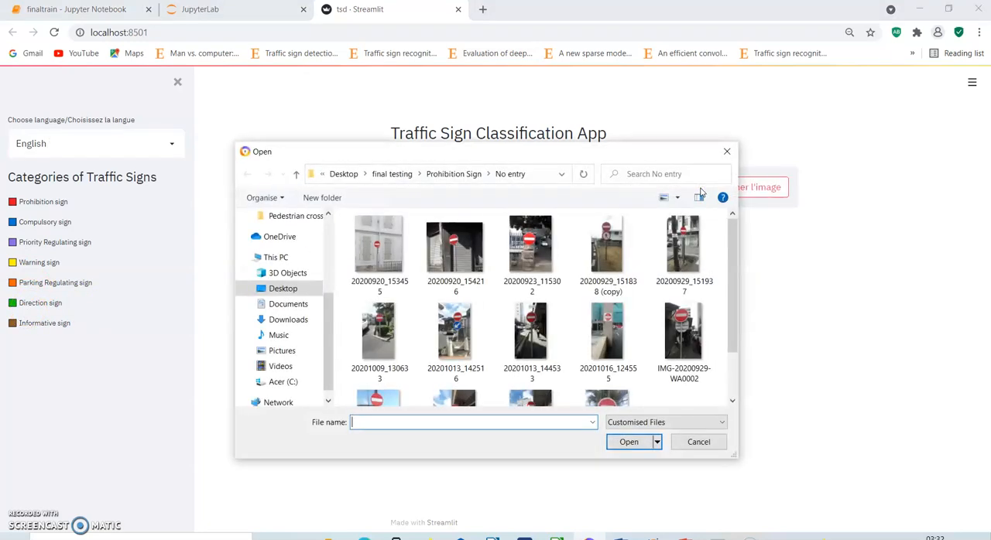
{"action": "left_click", "coordinate": [380, 247]}
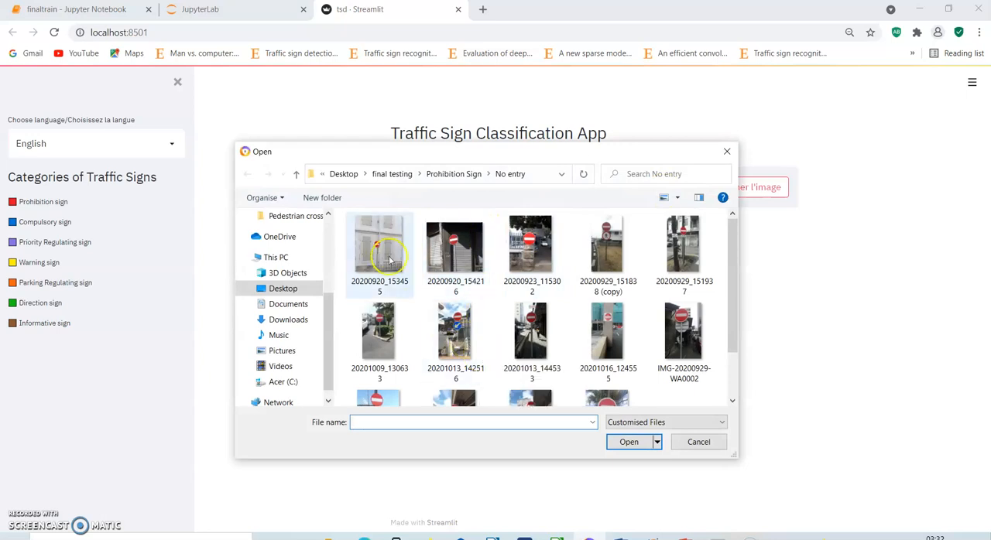
{"action": "left_click", "coordinate": [379, 247]}
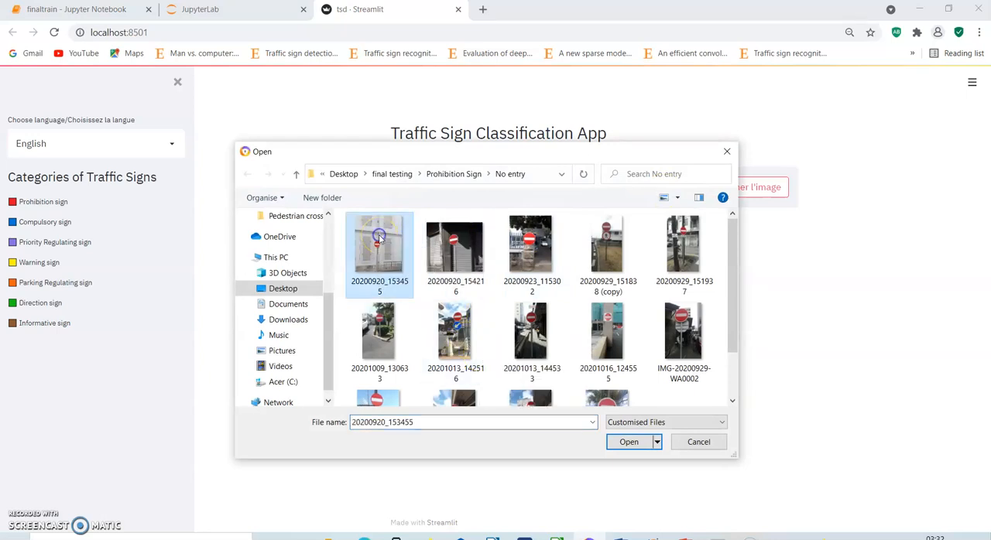
{"action": "left_click", "coordinate": [629, 442]}
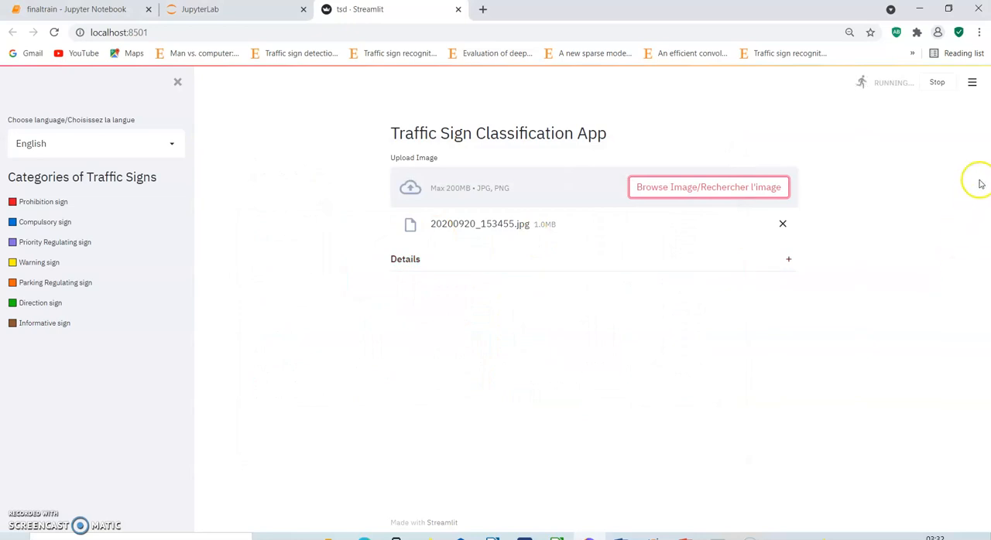
{"action": "mouse_move", "coordinate": [897, 196]}
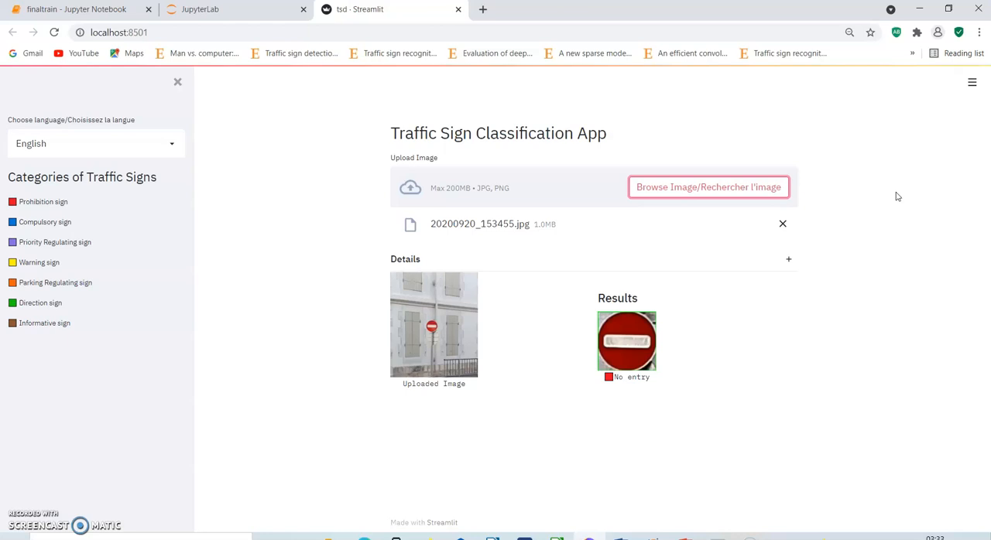
{"action": "mouse_move", "coordinate": [741, 326]}
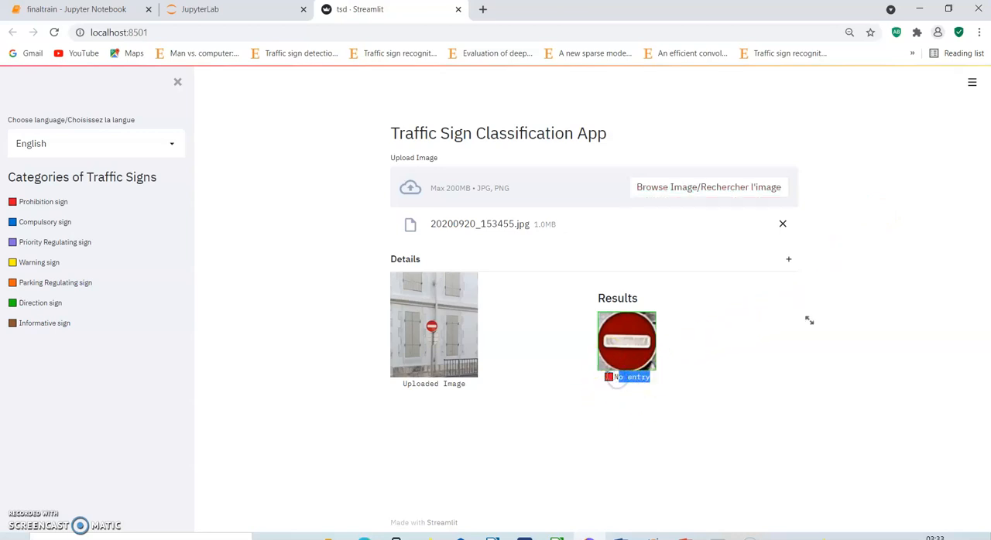
{"action": "mouse_move", "coordinate": [85, 201]}
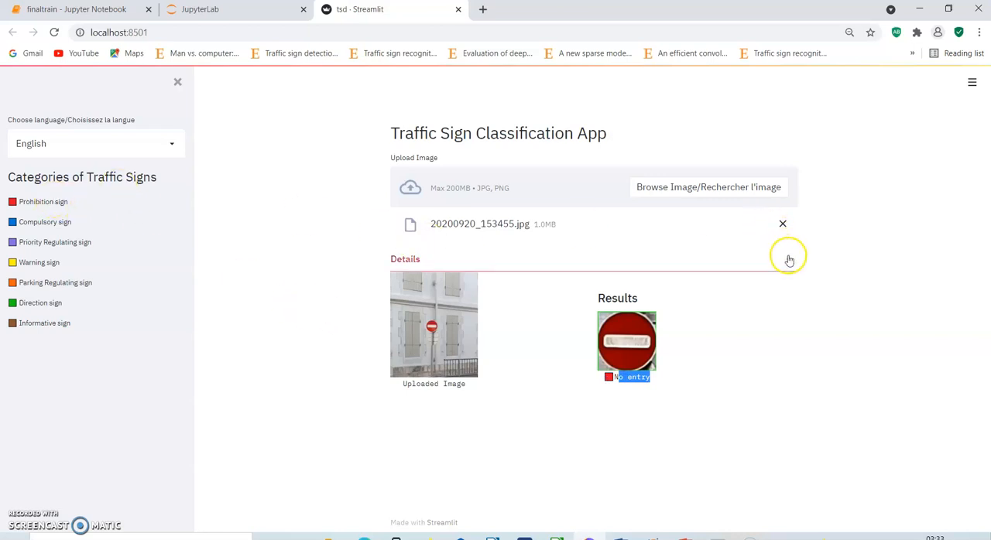
- Expand Details to review the processing stages, 100.00% similarity and processing time
{"action": "left_click", "coordinate": [787, 259]}
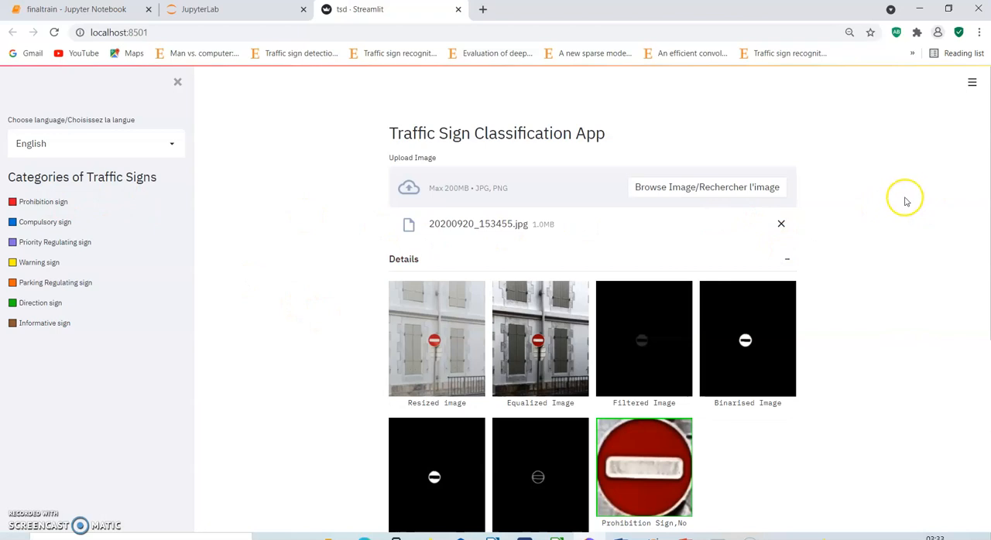
{"action": "mouse_move", "coordinate": [912, 195]}
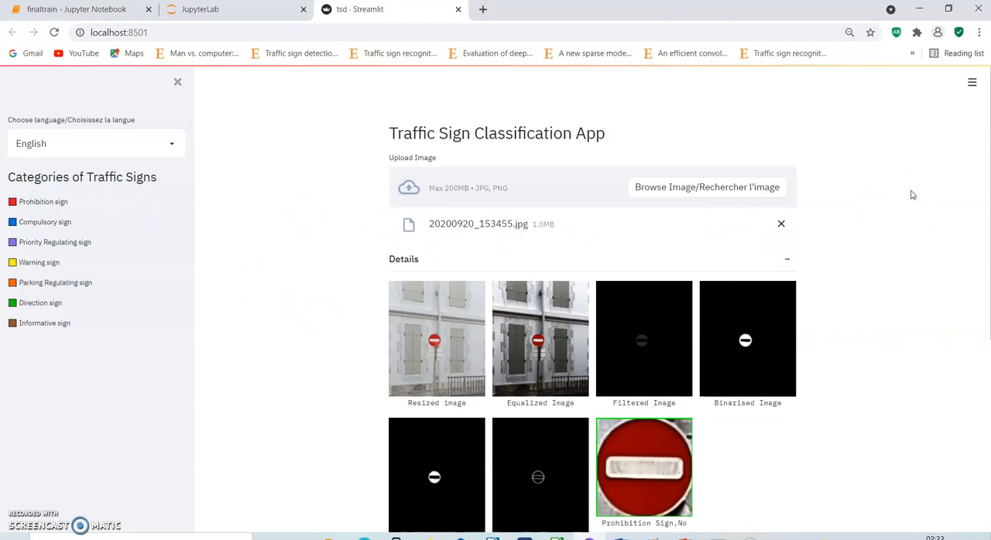
{"action": "scroll", "scroll_direction": "down", "scroll_amount": 3}
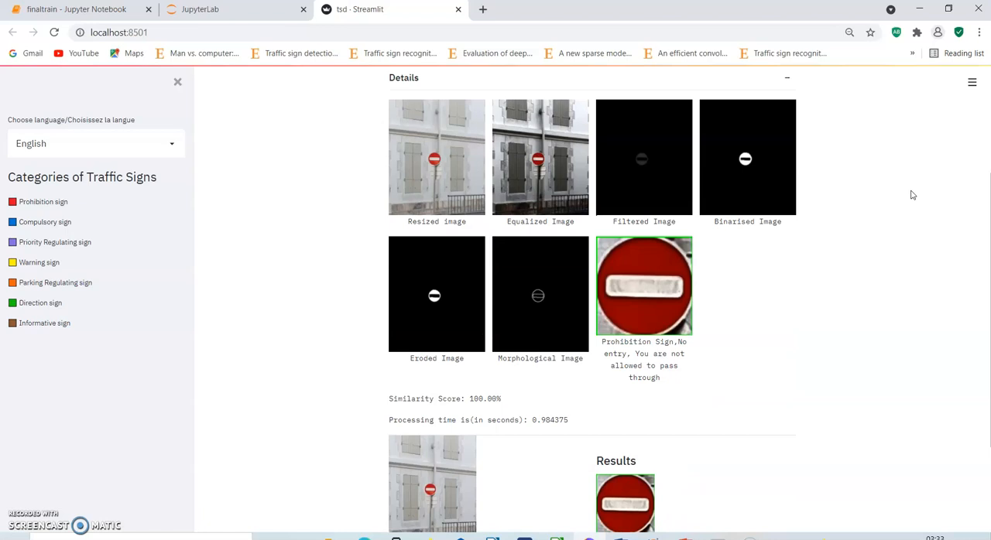
{"action": "mouse_move", "coordinate": [554, 210]}
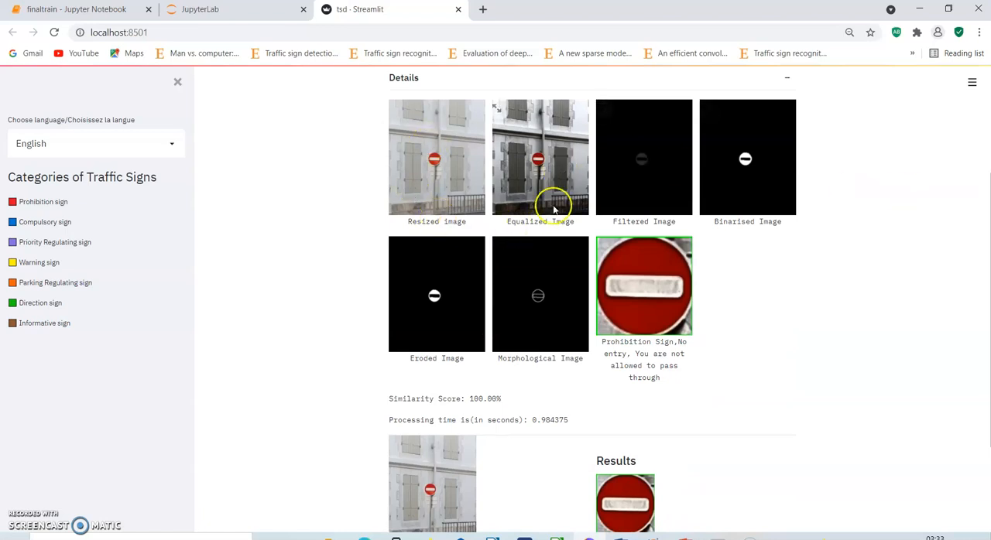
{"action": "mouse_move", "coordinate": [627, 210]}
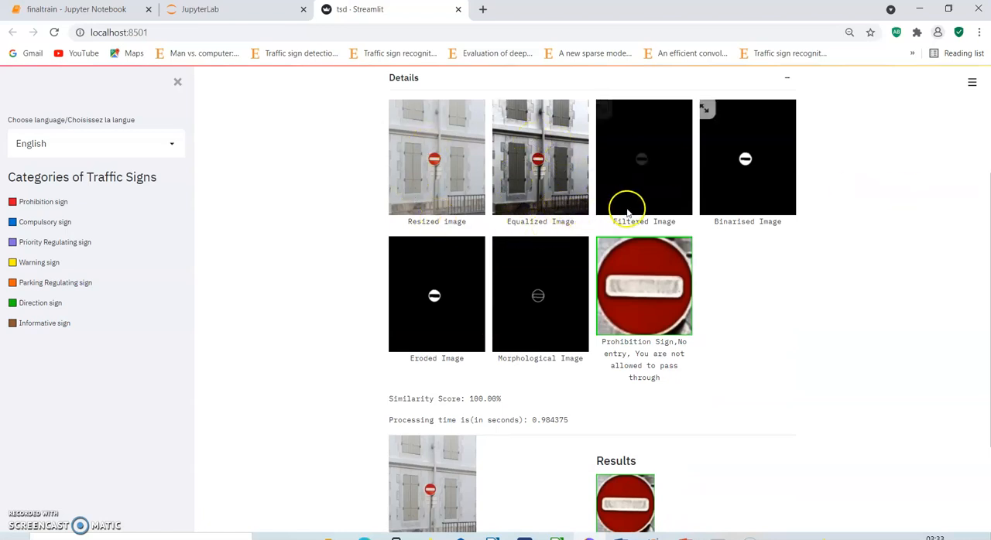
{"action": "mouse_move", "coordinate": [460, 296]}
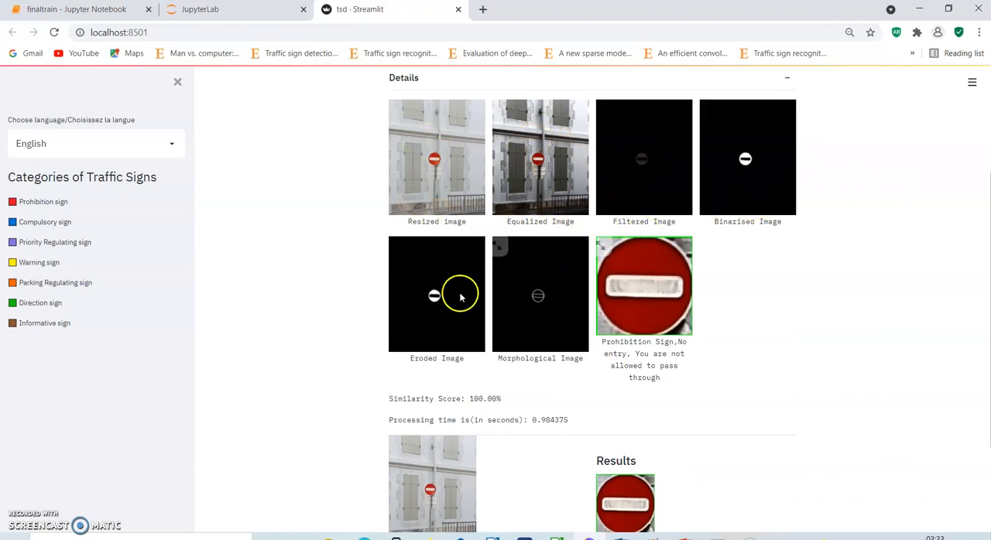
{"action": "mouse_move", "coordinate": [542, 284]}
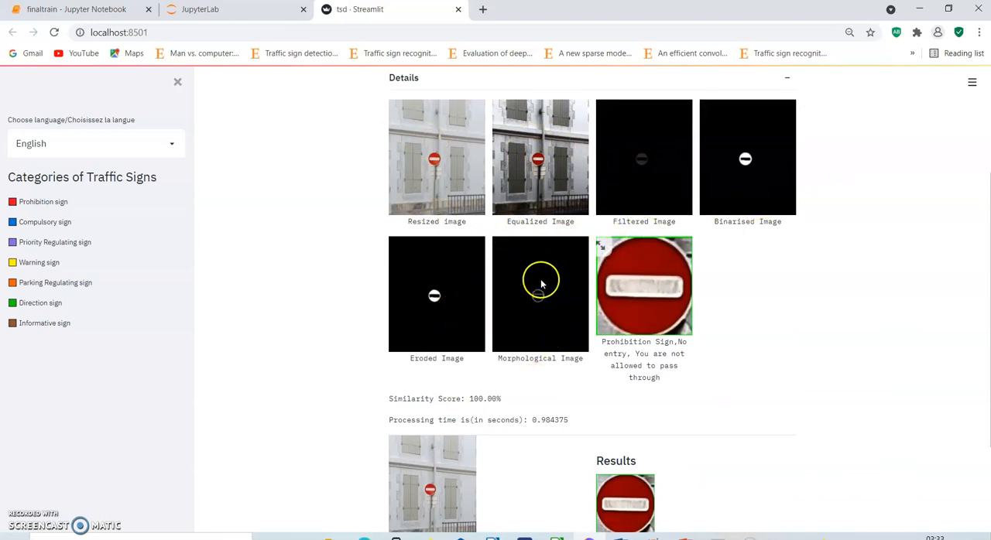
{"action": "mouse_move", "coordinate": [576, 304]}
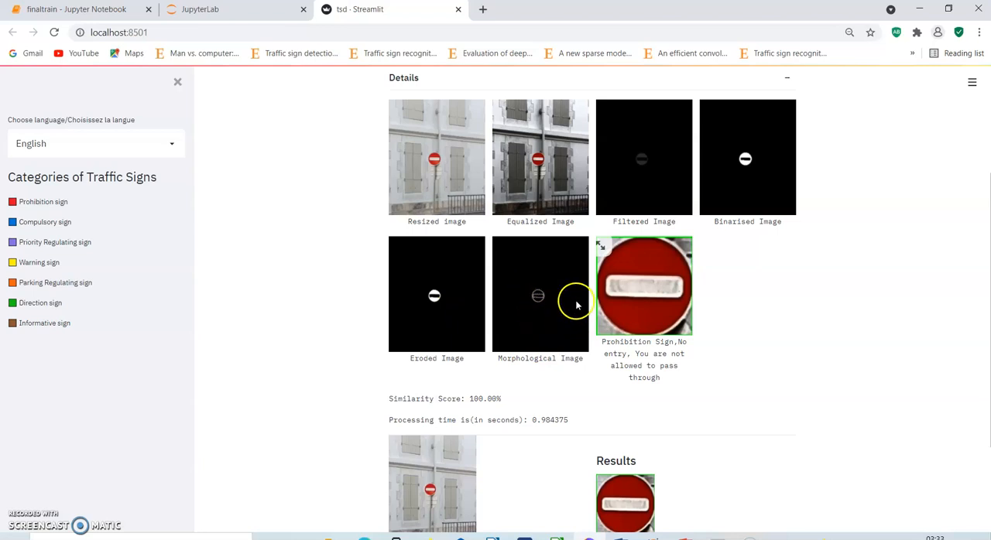
{"action": "mouse_move", "coordinate": [541, 298]}
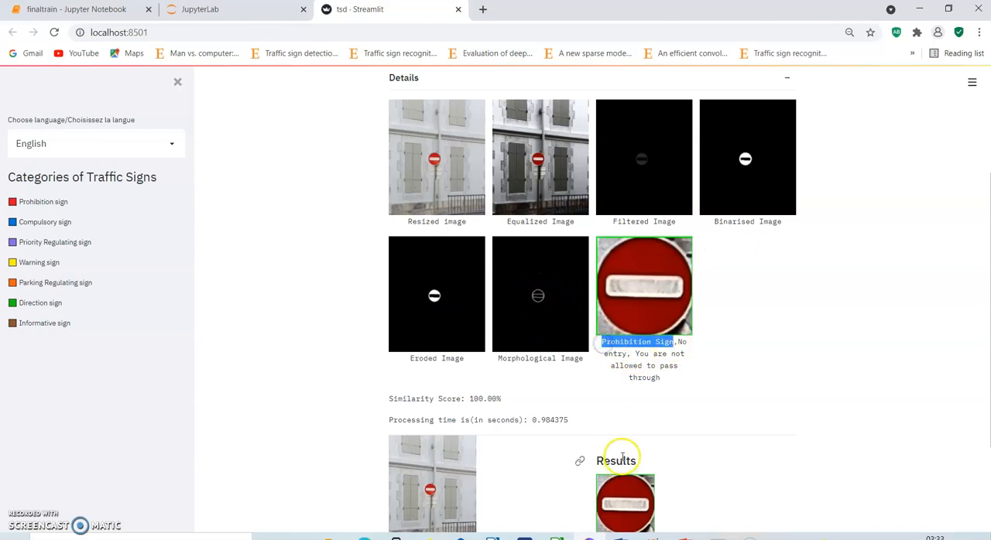
{"action": "scroll", "scroll_direction": "down", "scroll_amount": 3}
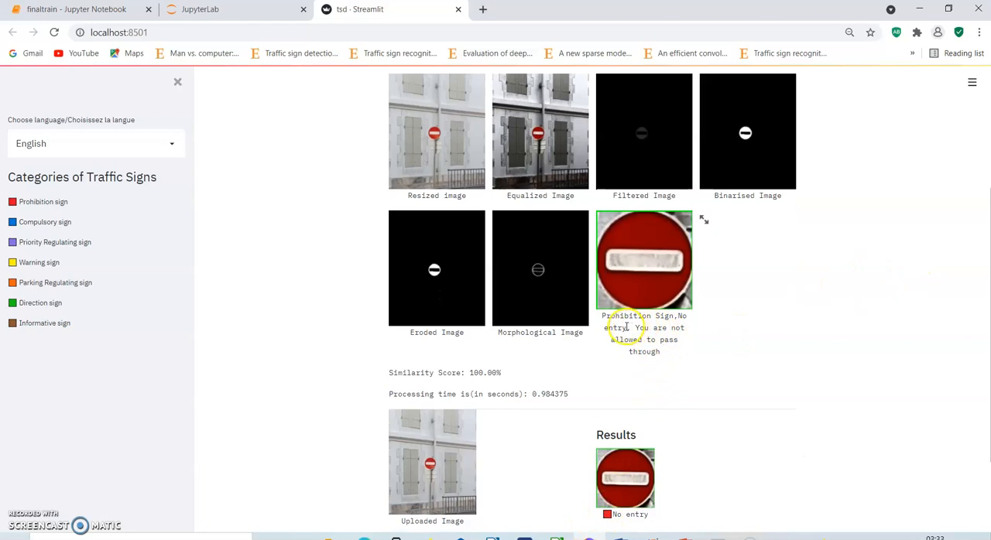
{"action": "double_click", "coordinate": [610, 327]}
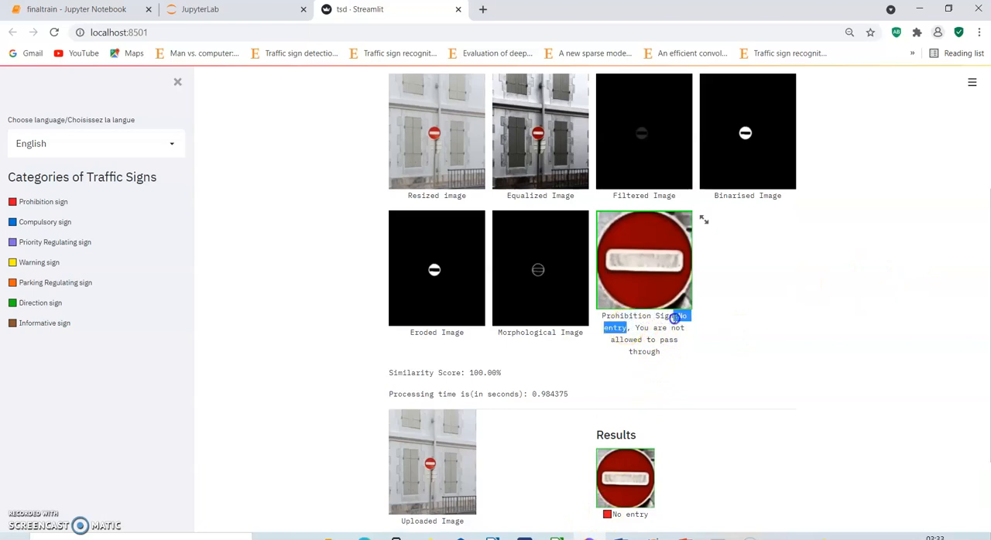
{"action": "mouse_move", "coordinate": [663, 356]}
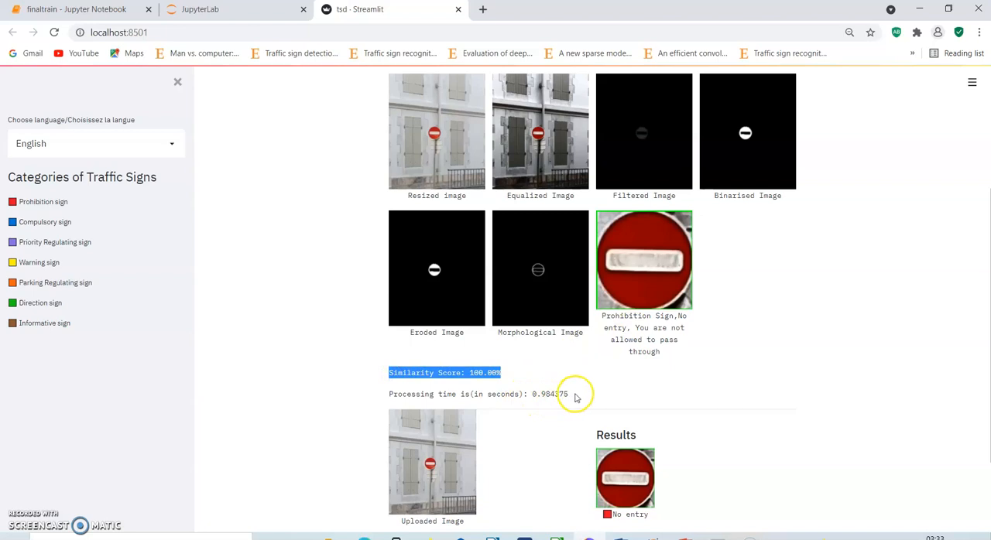
{"action": "mouse_move", "coordinate": [772, 377]}
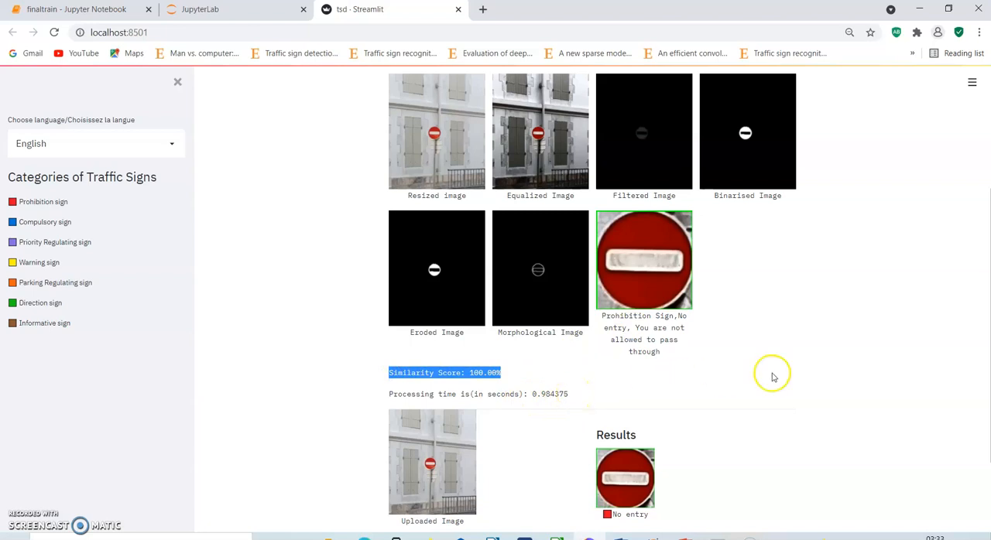
{"action": "scroll", "scroll_direction": "up", "scroll_amount": 3}
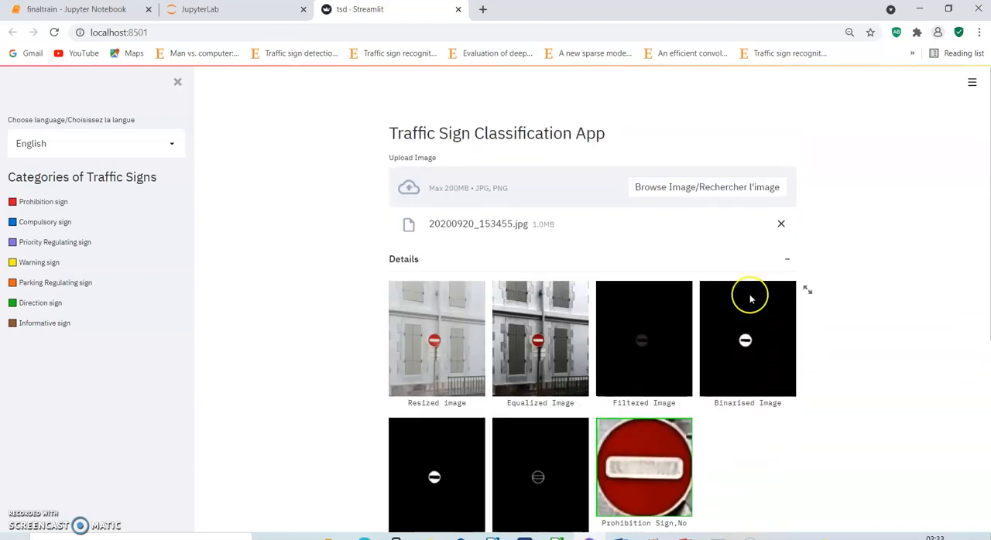
- Replace the previous photo by uploading both photos from the multiple images folder
{"action": "left_click", "coordinate": [781, 223]}
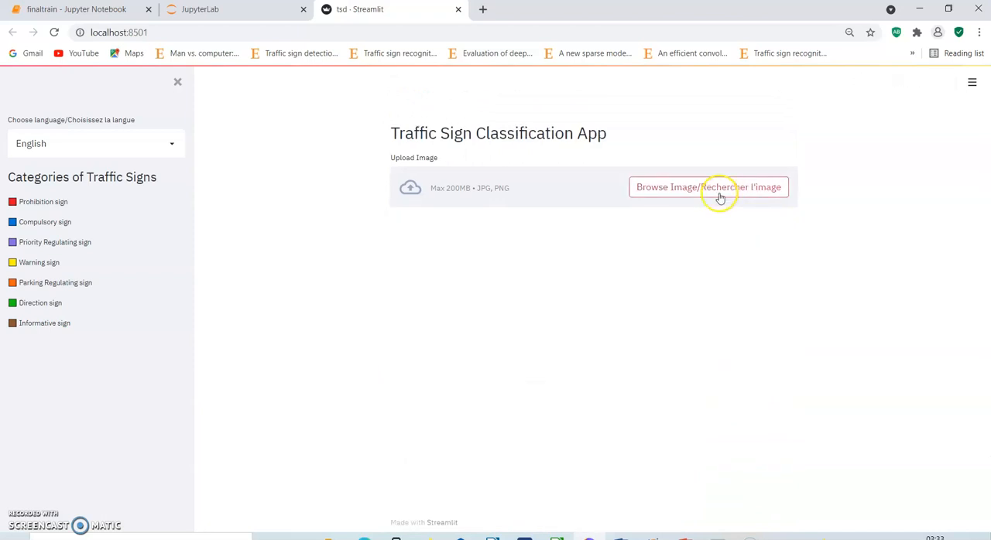
{"action": "left_click", "coordinate": [707, 186]}
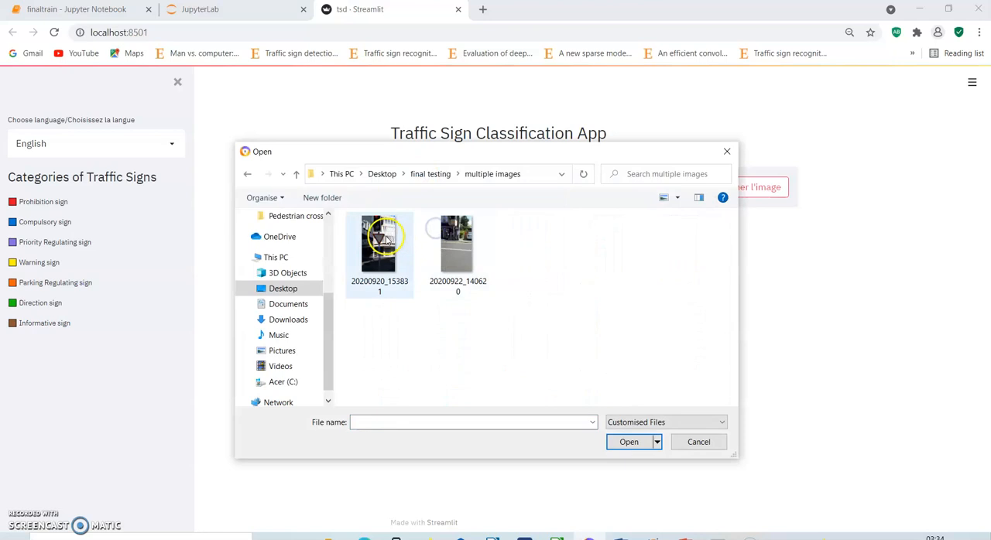
{"action": "left_click", "coordinate": [458, 244]}
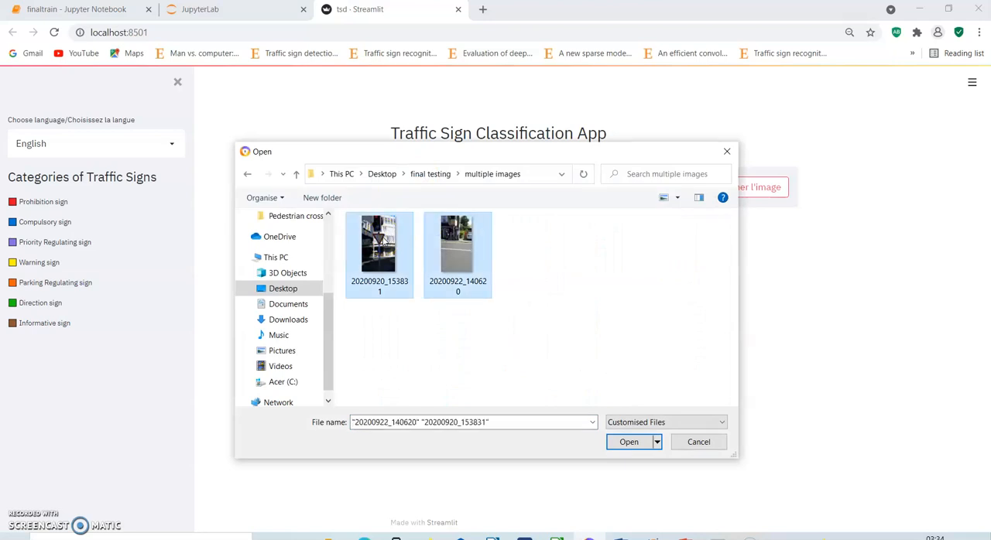
{"action": "left_click", "coordinate": [629, 442]}
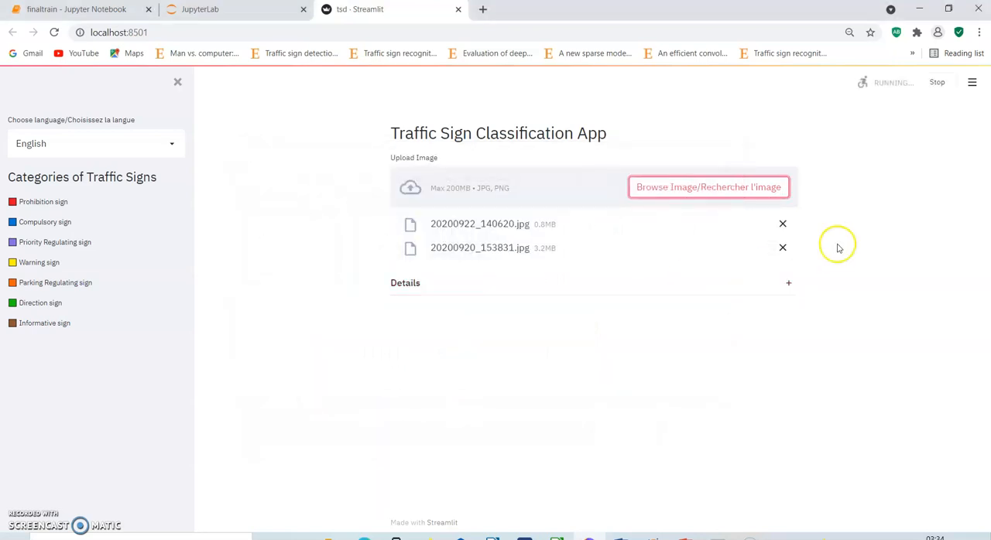
{"action": "mouse_move", "coordinate": [846, 246]}
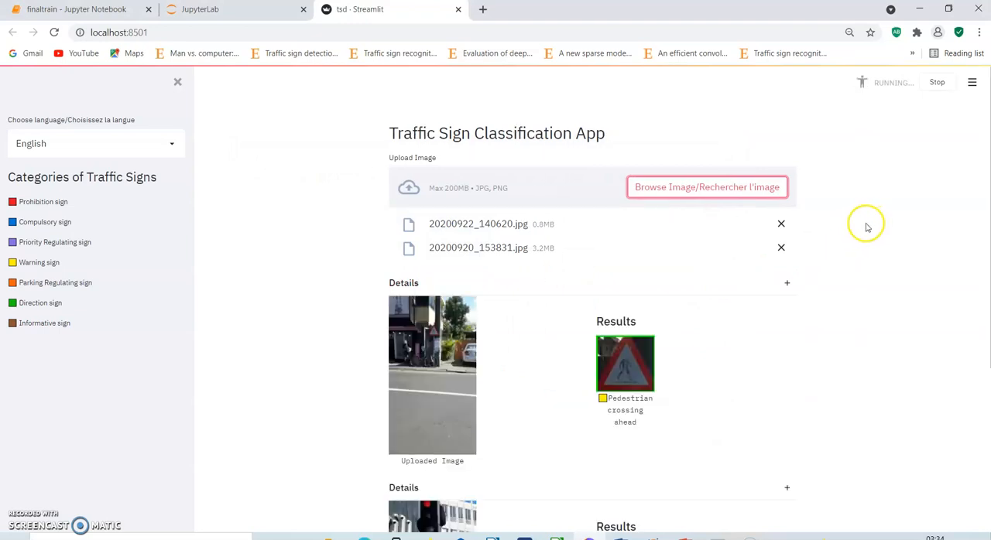
- Review the Pedestrian crossing ahead and Give way results for both photos
{"action": "scroll", "scroll_direction": "down", "scroll_amount": 3}
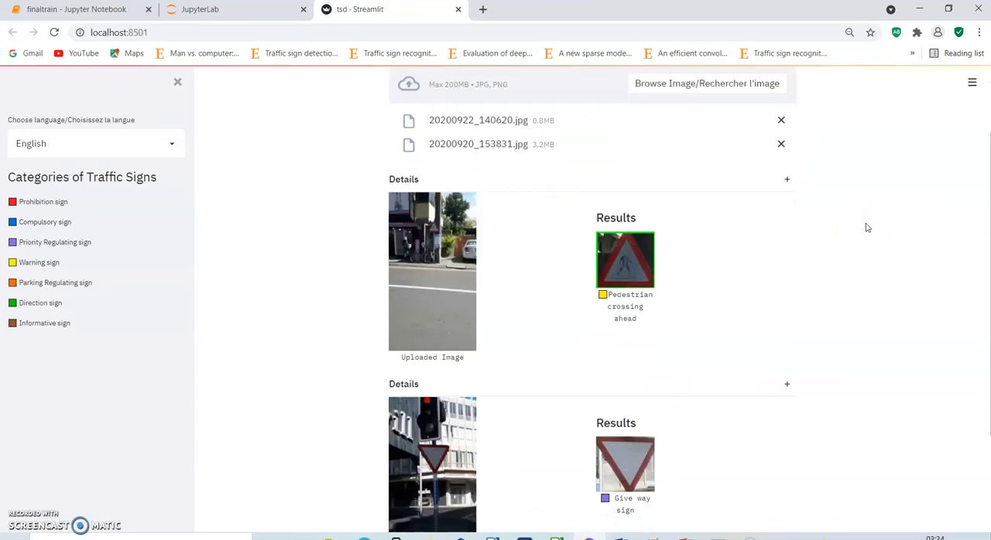
{"action": "scroll", "scroll_direction": "down", "scroll_amount": 3}
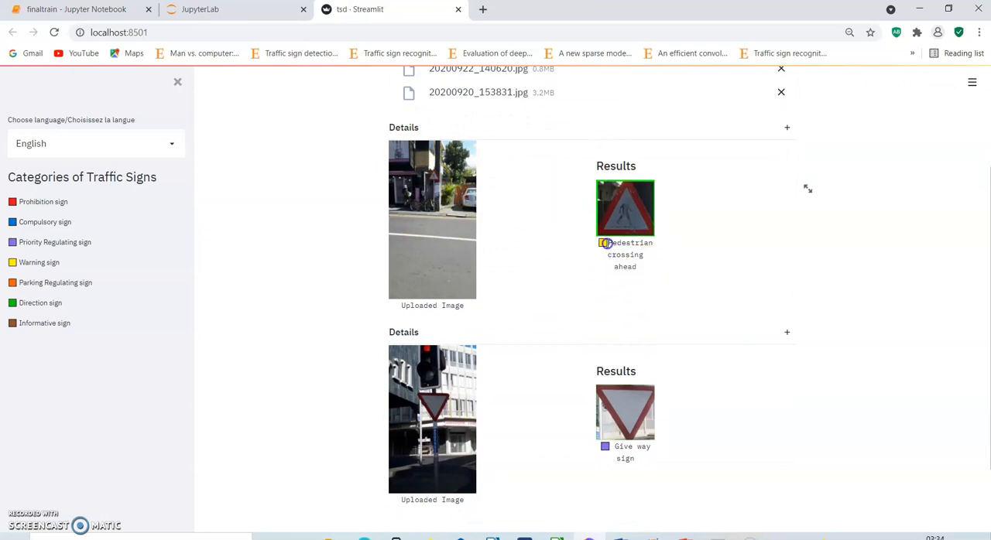
{"action": "mouse_move", "coordinate": [76, 278]}
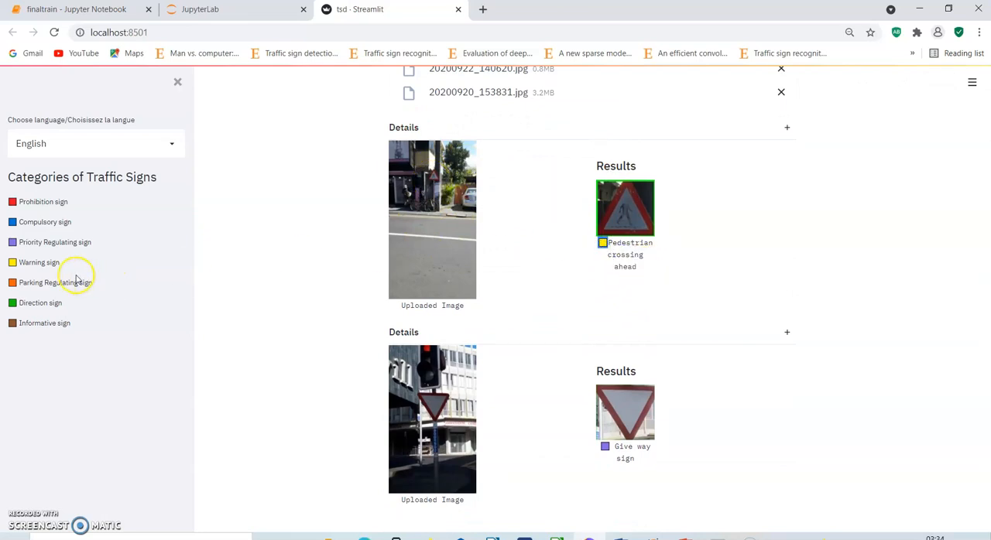
{"action": "mouse_move", "coordinate": [637, 459]}
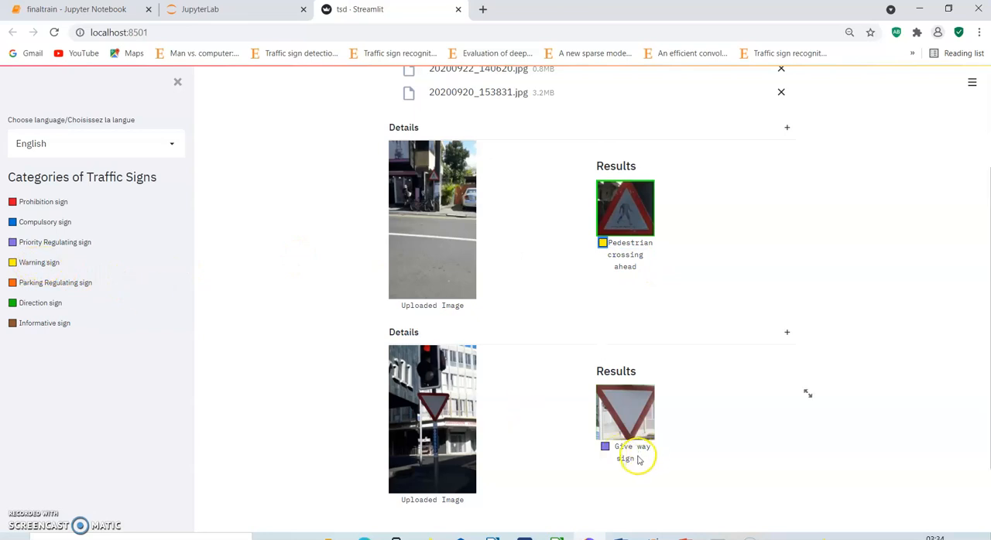
{"action": "mouse_move", "coordinate": [609, 449]}
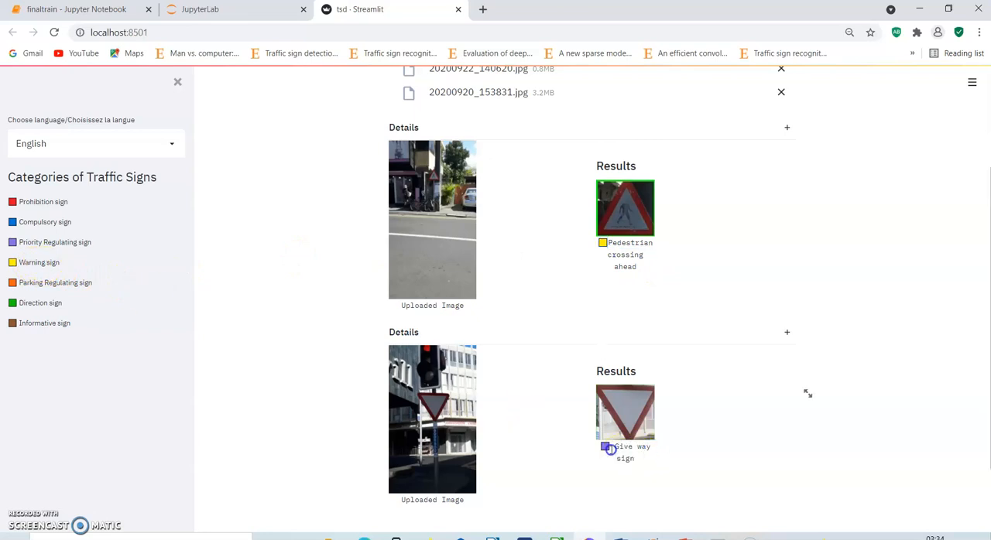
{"action": "mouse_move", "coordinate": [617, 371]}
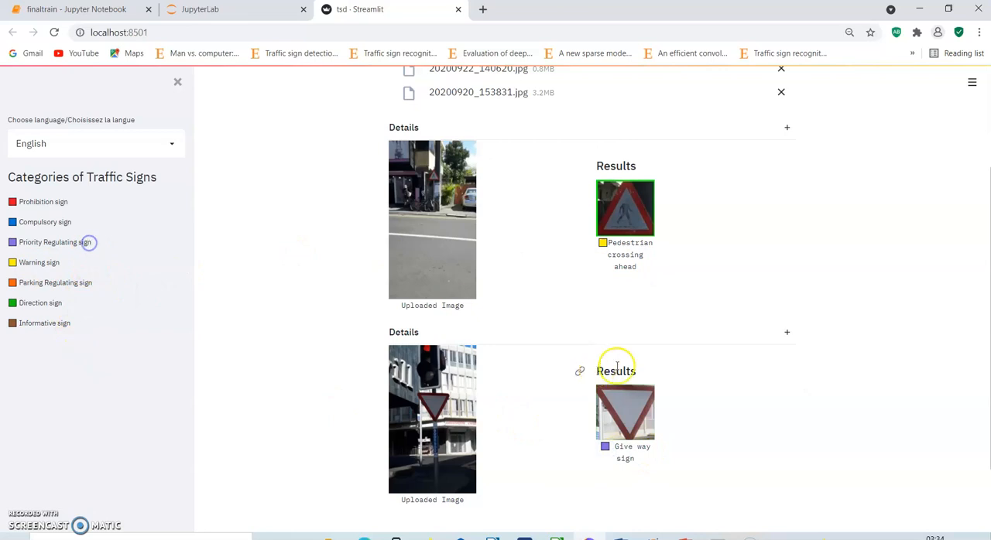
{"action": "scroll", "scroll_direction": "up", "scroll_amount": 3}
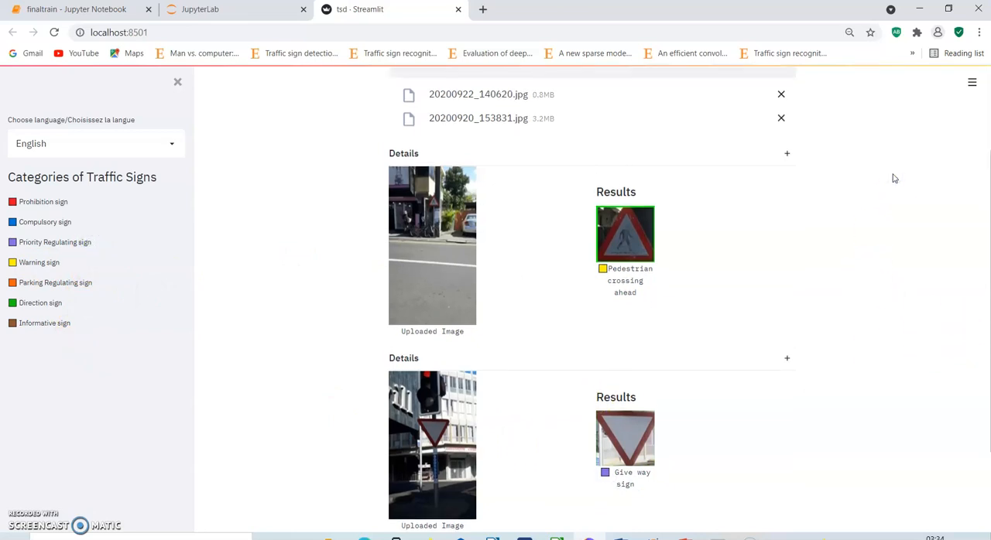
{"action": "left_click", "coordinate": [781, 94]}
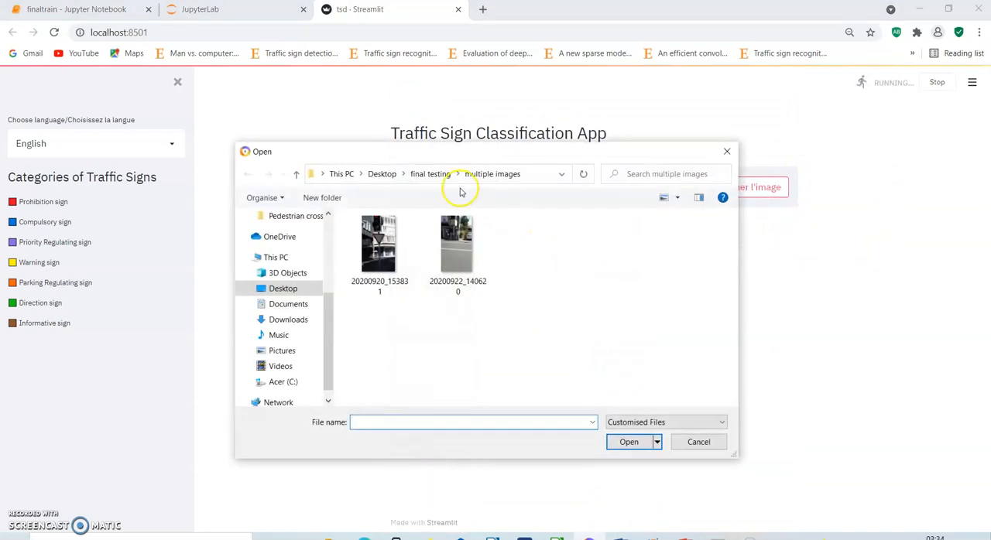
- Classify a No entry for pedestrian test photo (No entry for pedestrians, No entry), then remove it
{"action": "left_click", "coordinate": [457, 173]}
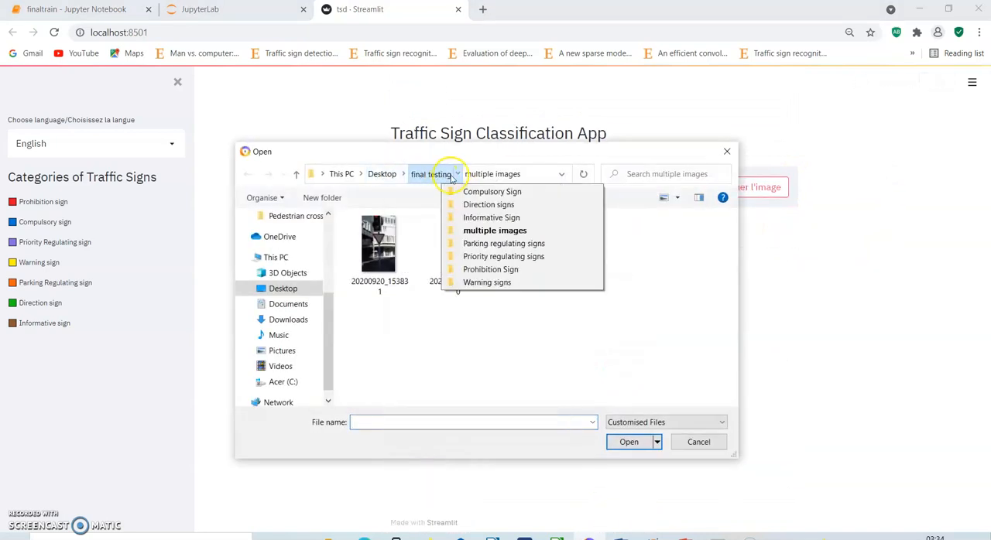
{"action": "mouse_move", "coordinate": [503, 256]}
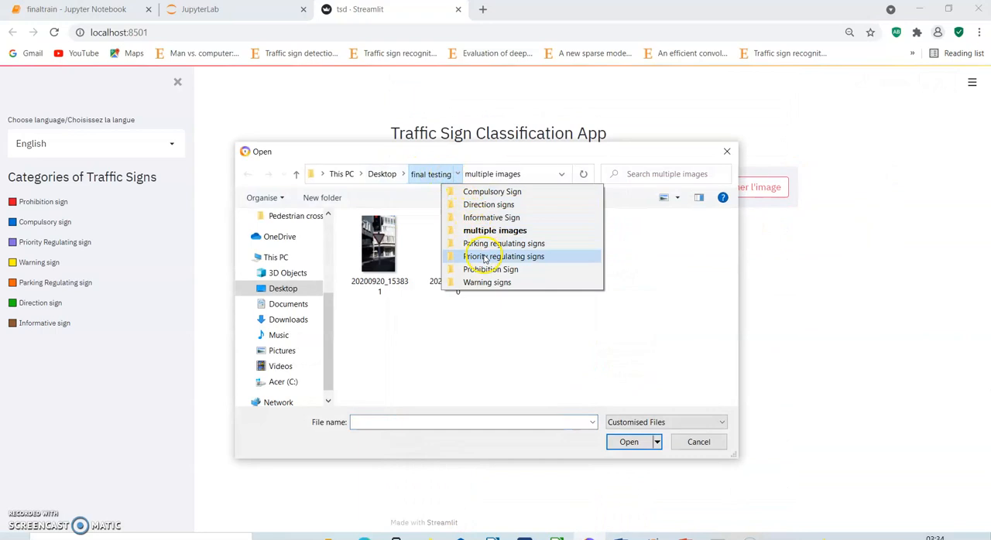
{"action": "left_click", "coordinate": [490, 269]}
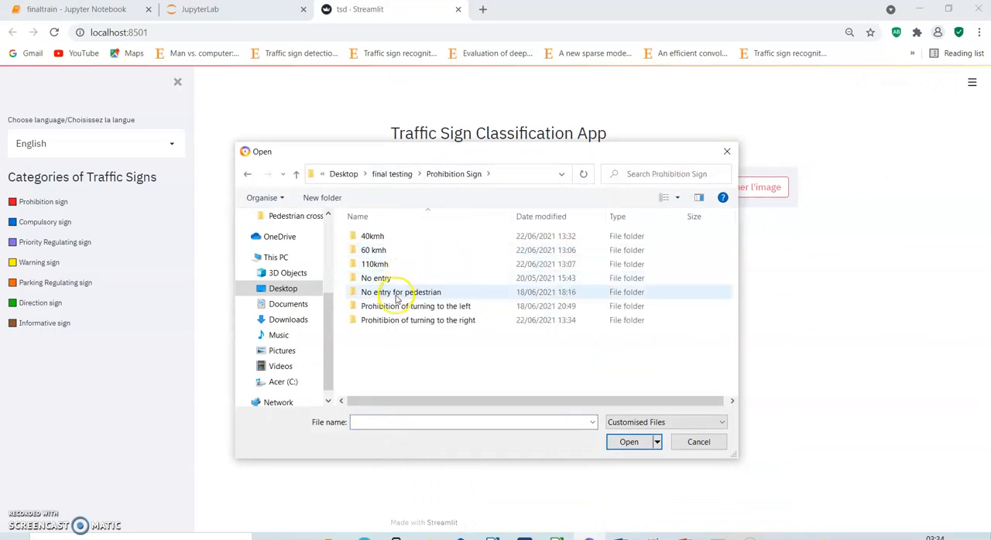
{"action": "double_click", "coordinate": [401, 292]}
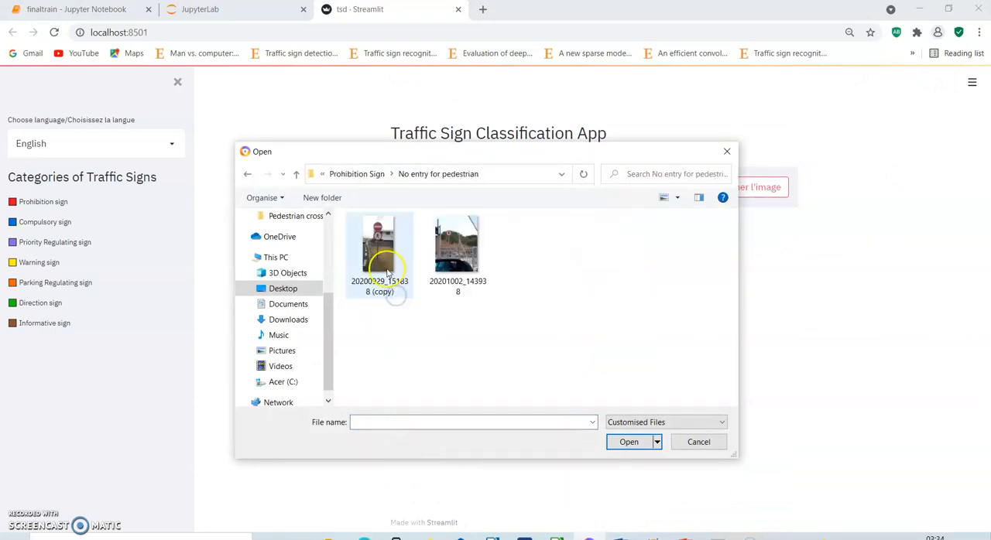
{"action": "left_click", "coordinate": [379, 251]}
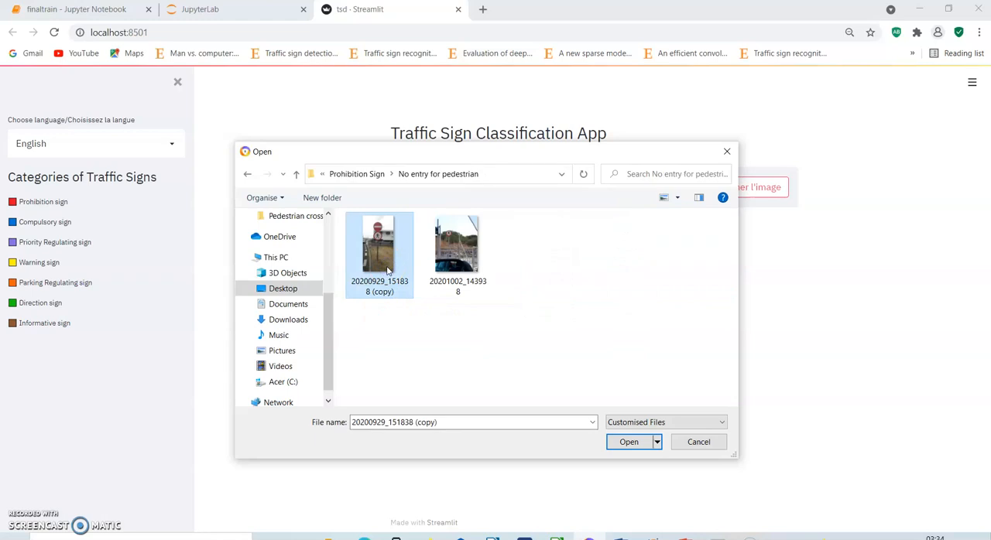
{"action": "left_click", "coordinate": [629, 442]}
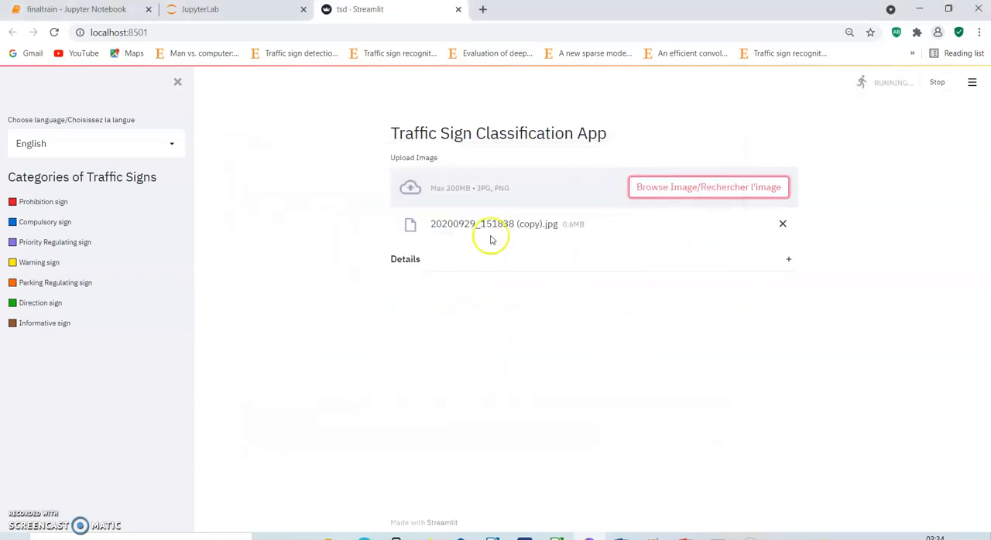
{"action": "mouse_move", "coordinate": [873, 255]}
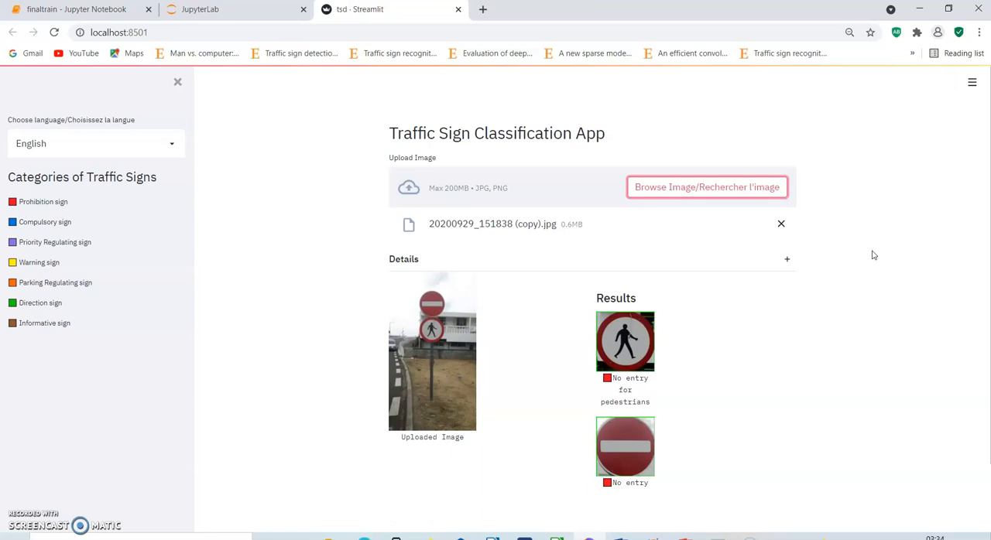
{"action": "mouse_move", "coordinate": [630, 427]}
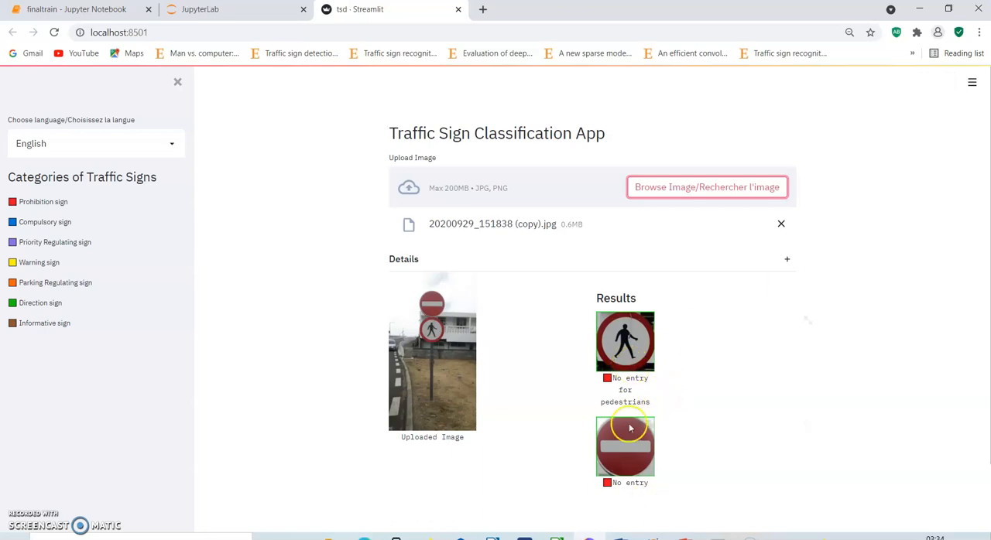
{"action": "mouse_move", "coordinate": [625, 366]}
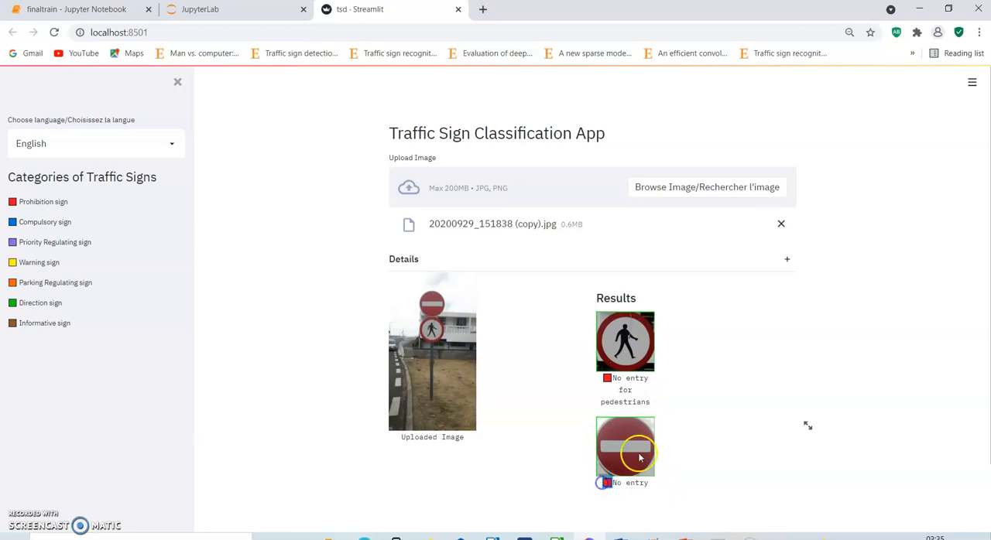
{"action": "left_click", "coordinate": [780, 224]}
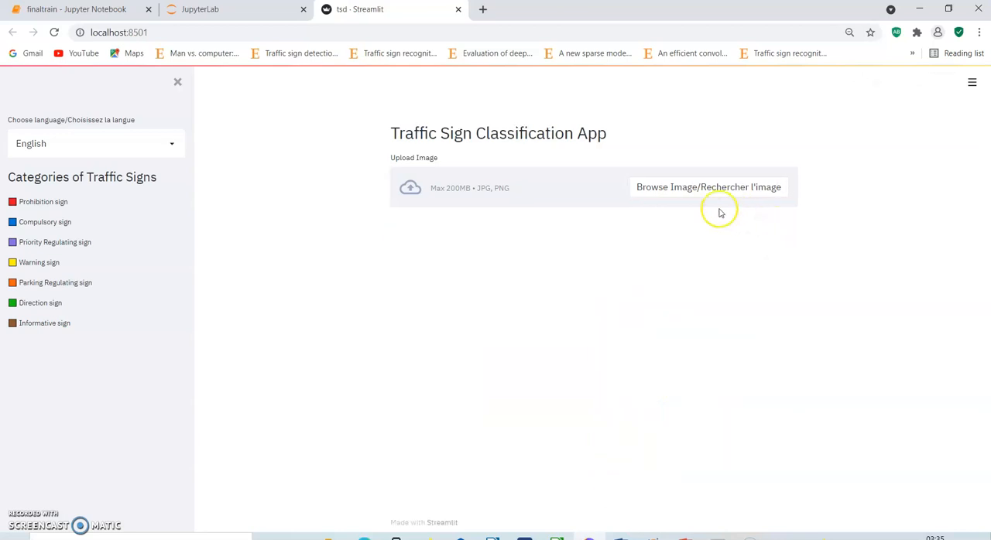
{"action": "mouse_move", "coordinate": [690, 209]}
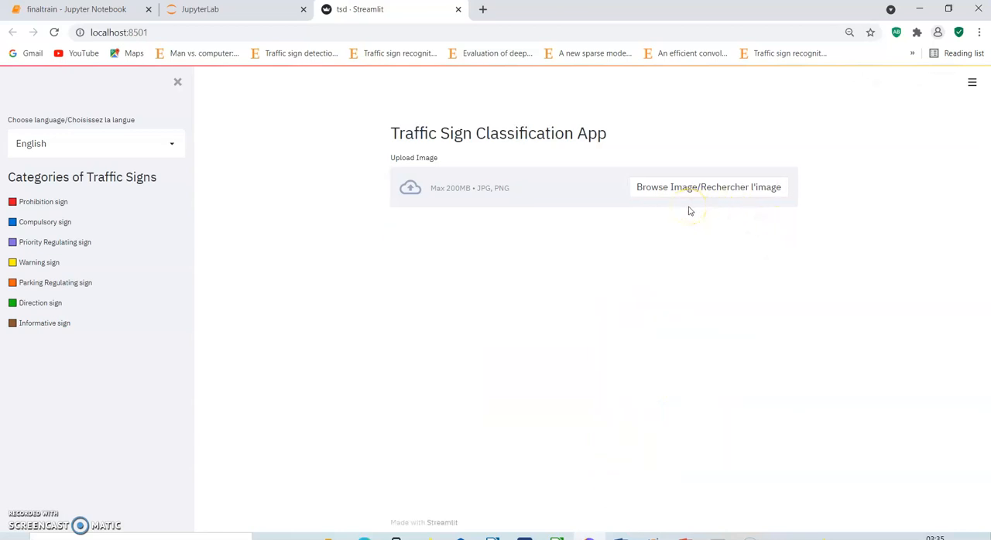
{"action": "mouse_move", "coordinate": [472, 235]}
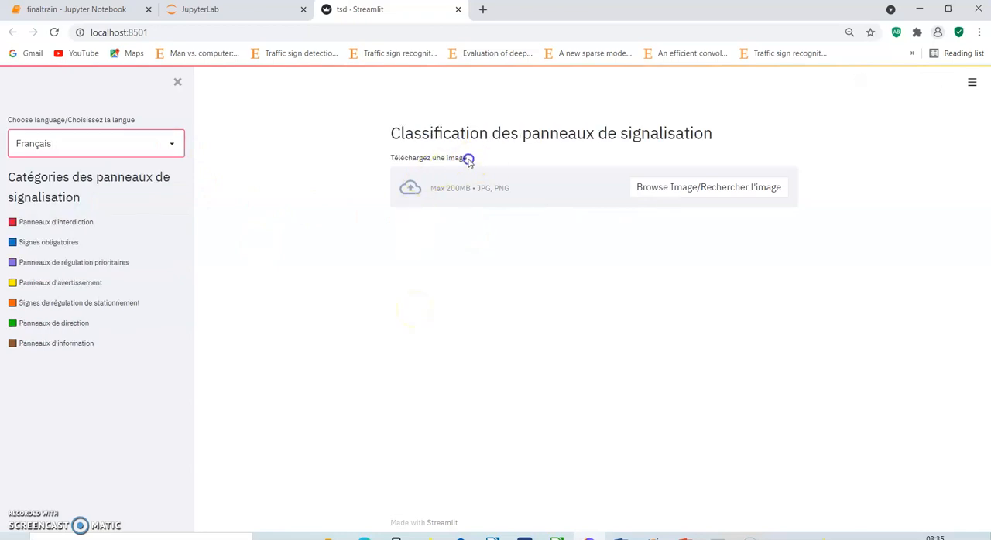
{"action": "mouse_move", "coordinate": [103, 341]}
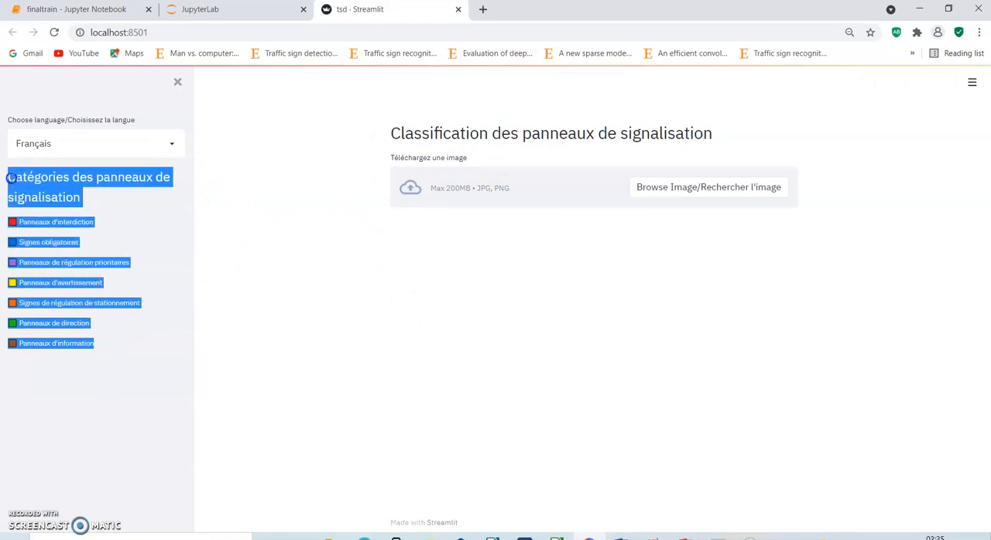
- Clear the accidental sidebar text selection in the French interface and begin a new upload
{"action": "left_click", "coordinate": [325, 284]}
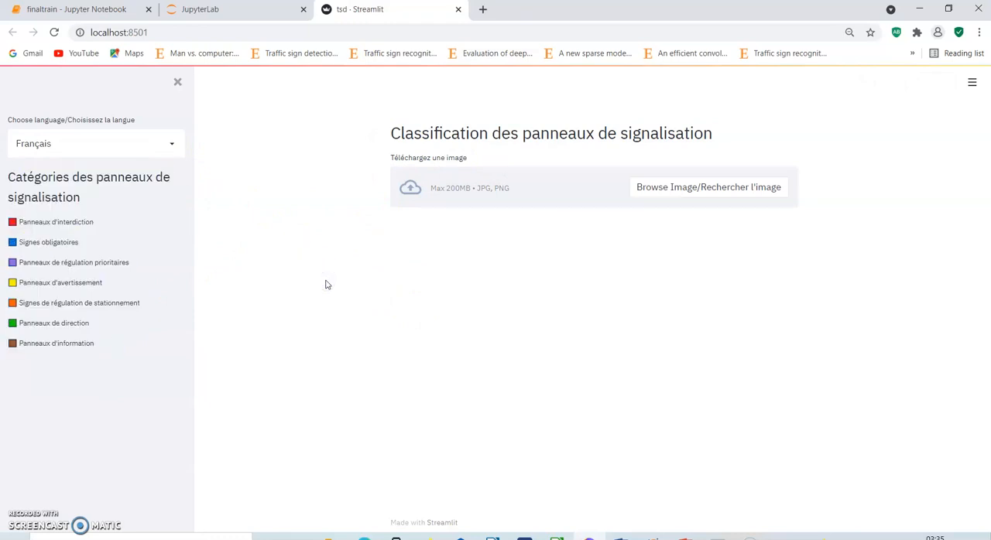
{"action": "left_click", "coordinate": [707, 187]}
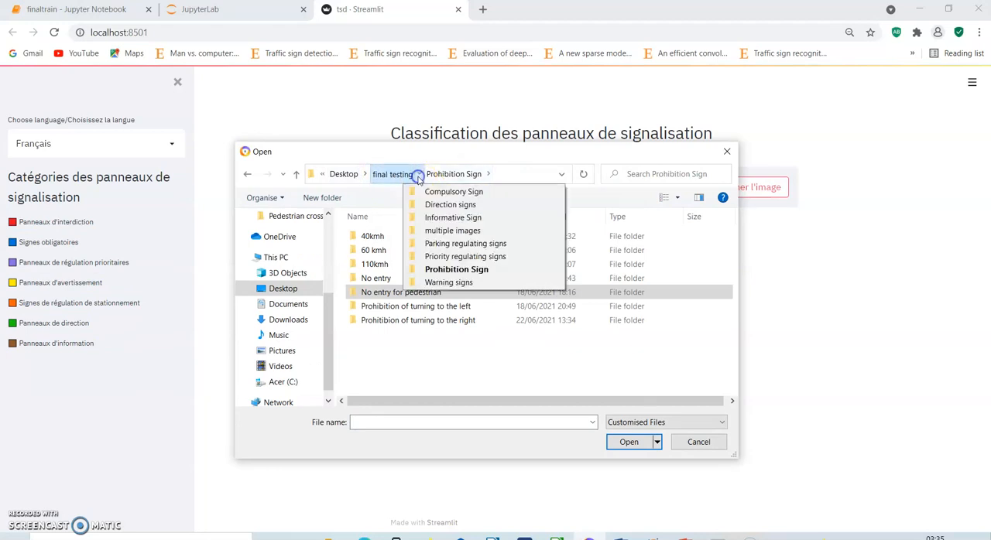
{"action": "mouse_move", "coordinate": [465, 243]}
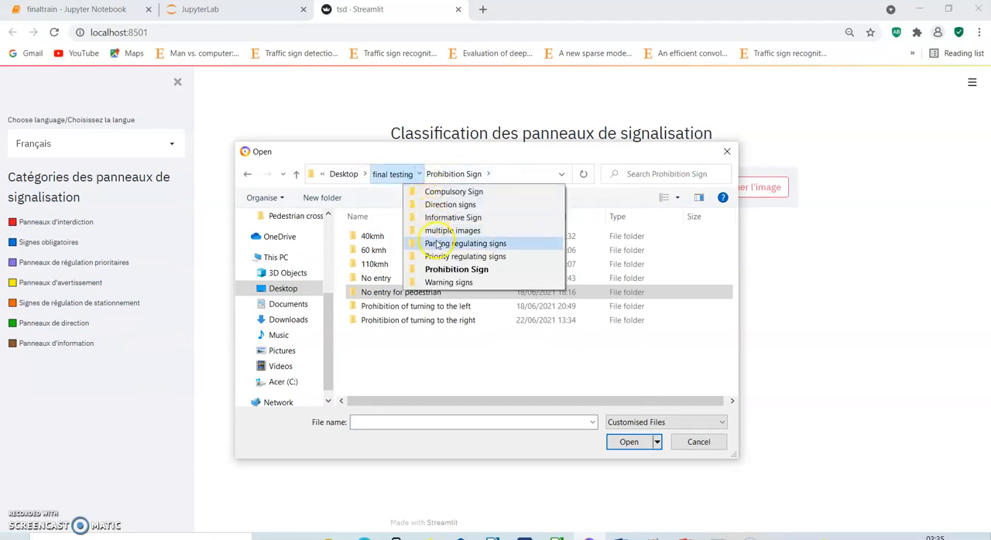
- Browse to Parking regulating signs > Parking and standing is prohibited in the file picker
{"action": "left_click", "coordinate": [466, 243]}
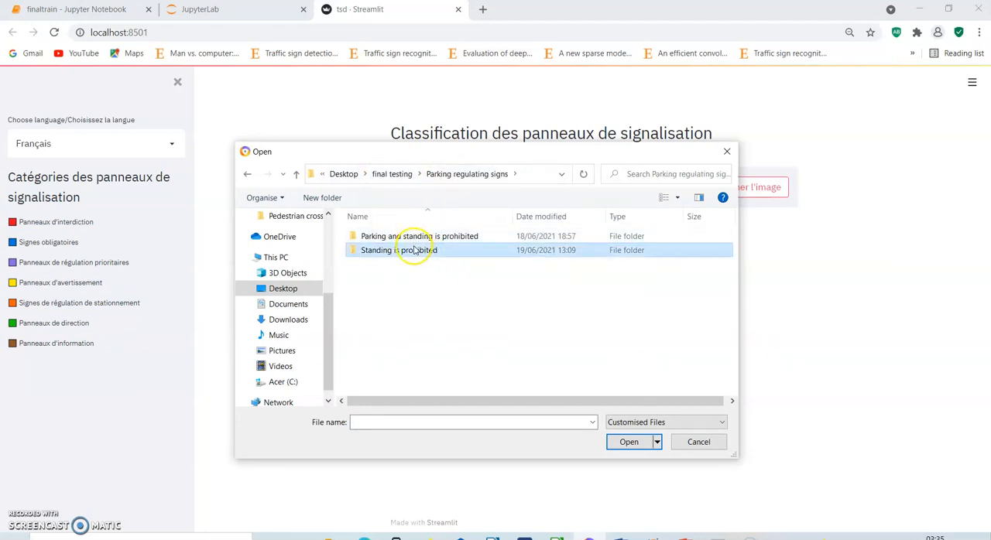
{"action": "double_click", "coordinate": [398, 249]}
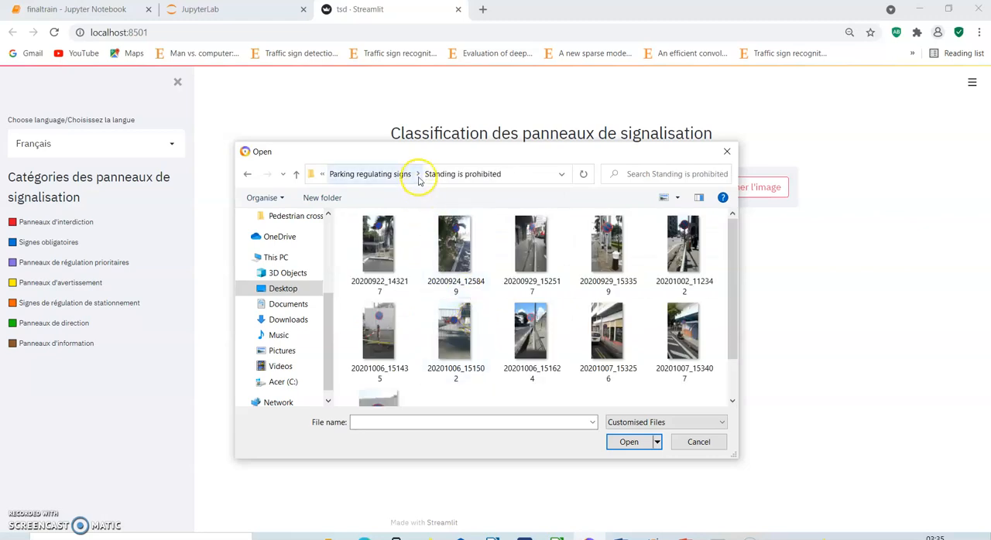
{"action": "left_click", "coordinate": [418, 173]}
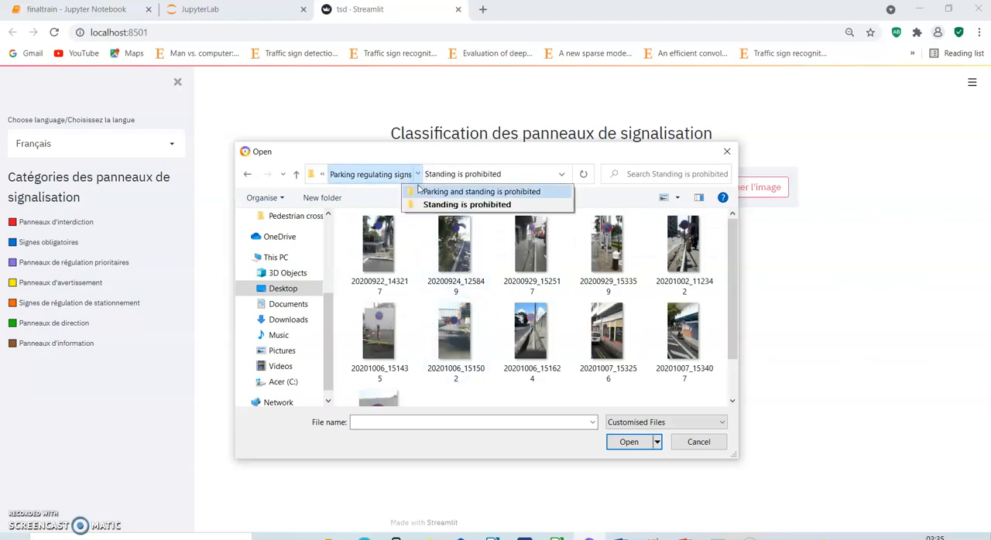
{"action": "left_click", "coordinate": [479, 191]}
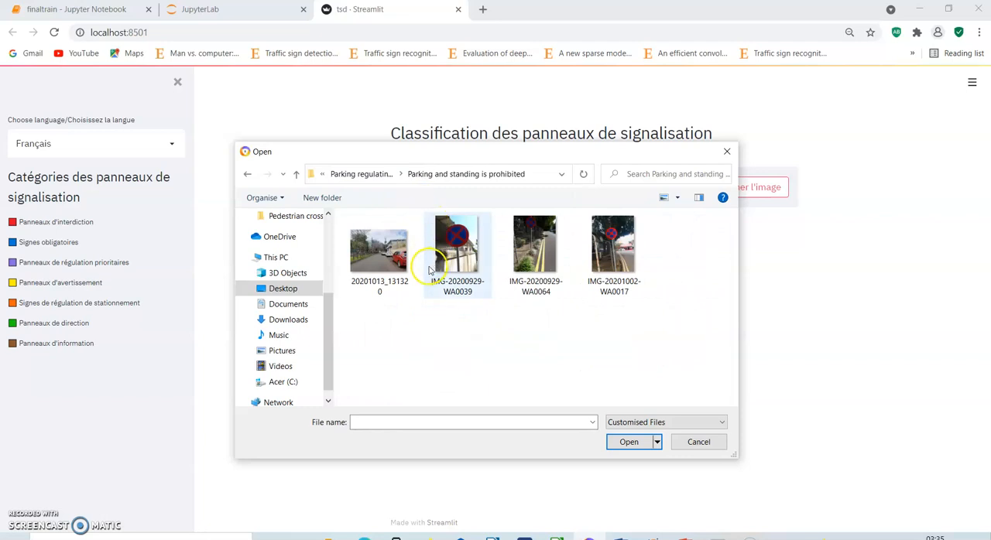
{"action": "mouse_move", "coordinate": [534, 244]}
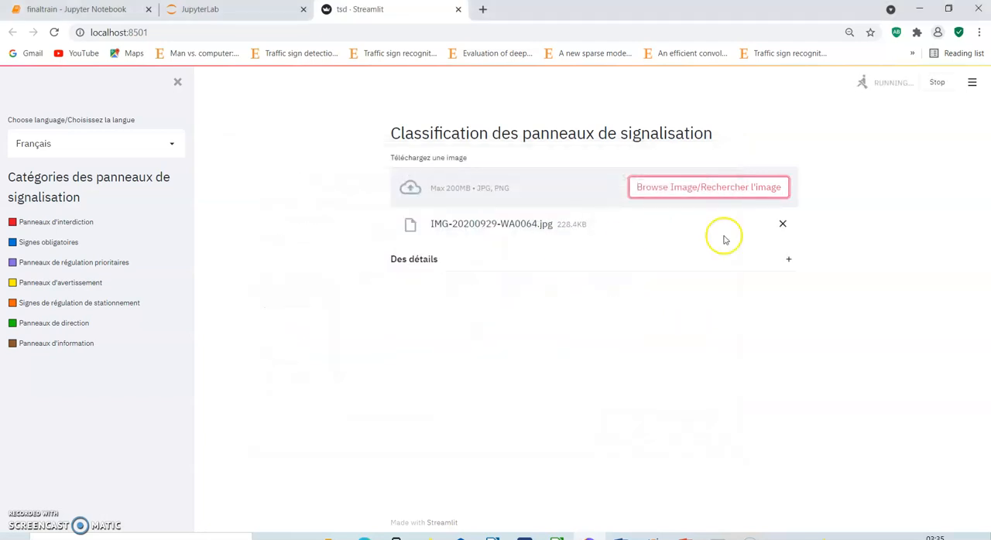
{"action": "mouse_move", "coordinate": [852, 242]}
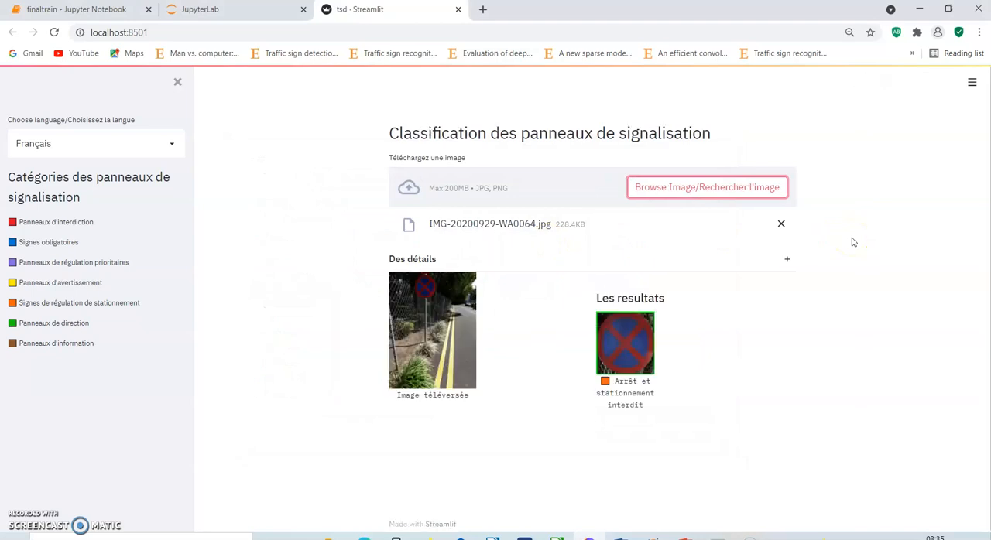
{"action": "mouse_move", "coordinate": [654, 385]}
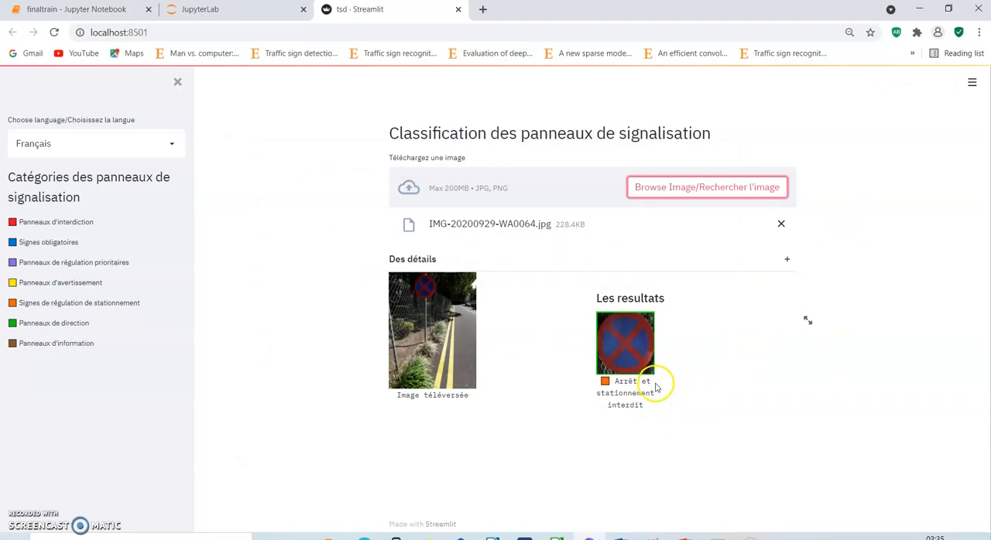
{"action": "mouse_move", "coordinate": [646, 405]}
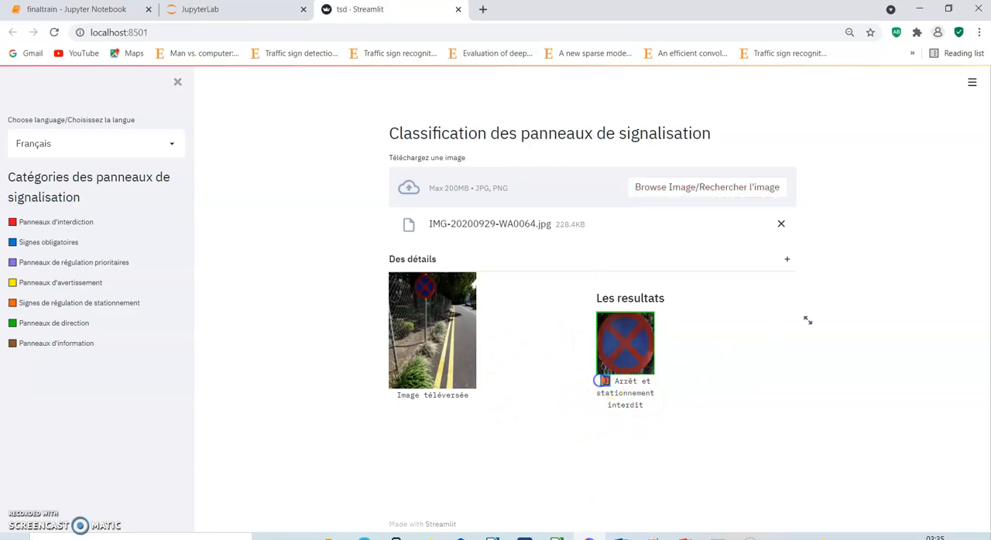
{"action": "mouse_move", "coordinate": [73, 317]}
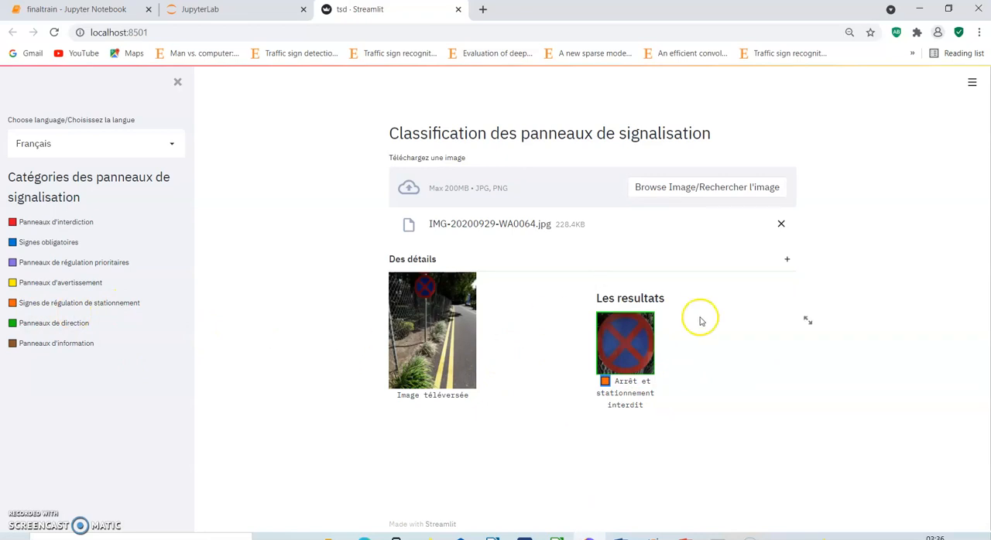
{"action": "mouse_move", "coordinate": [685, 464]}
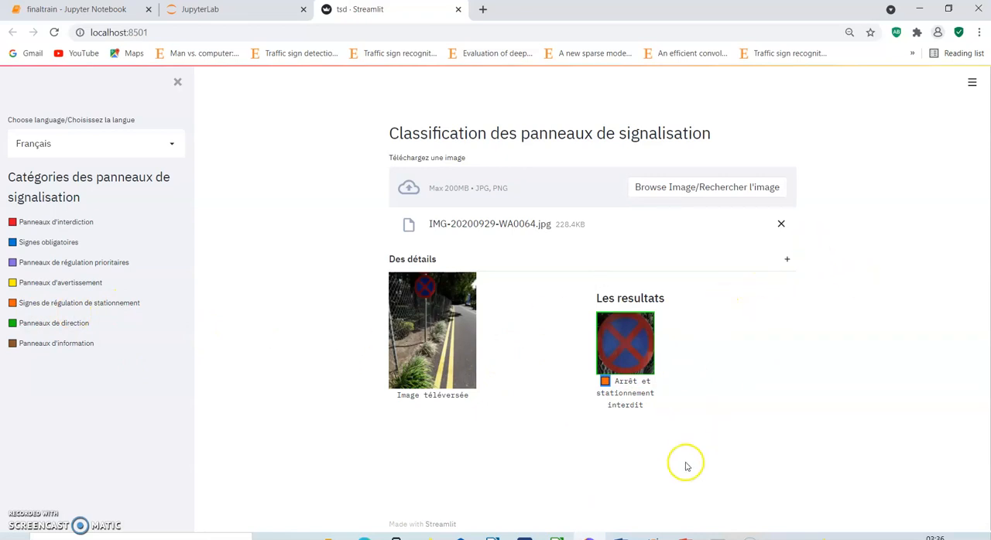